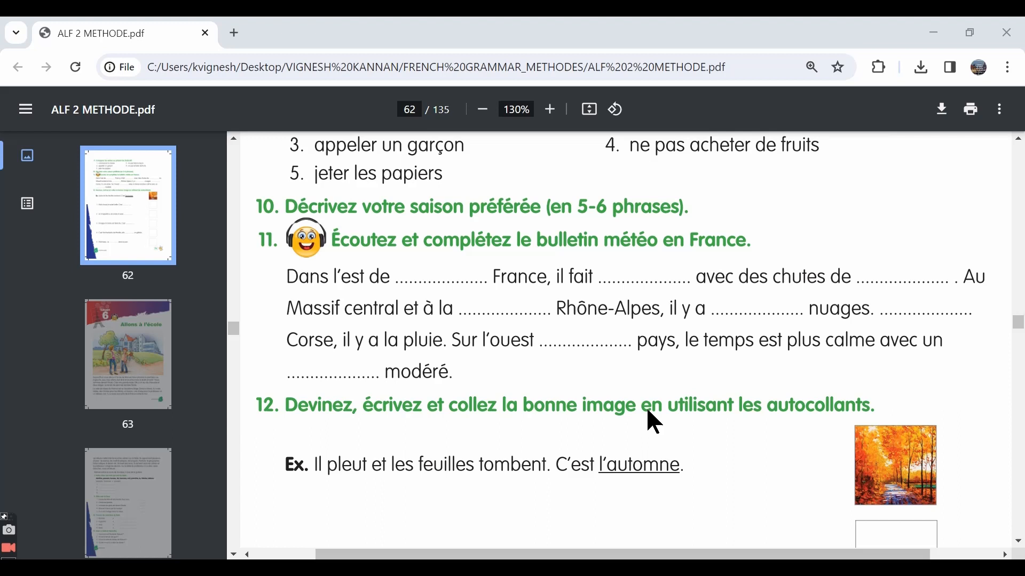
pyautogui.moveTo(271, 262)
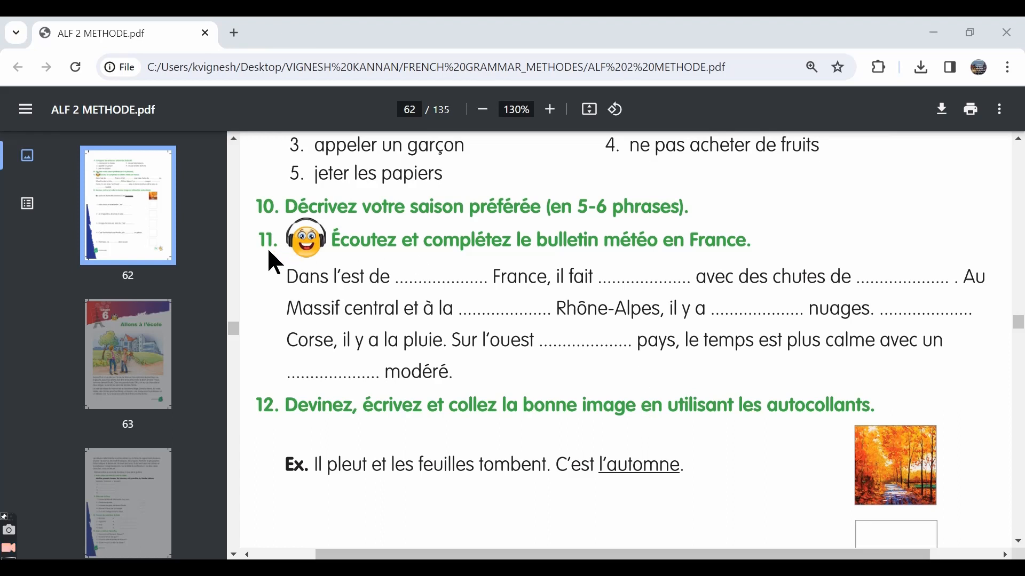
# - Start the Ex-1 notes heading, then underline the word "est" in green on the Activité 11 answer-key snip
pyautogui.press('alt+tab')
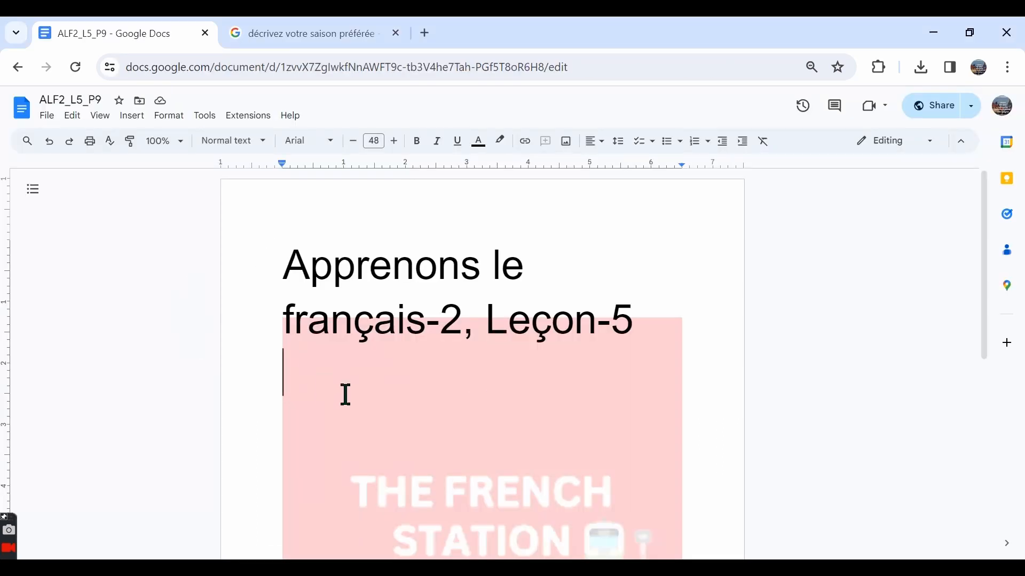
pyautogui.write('Ex-1')
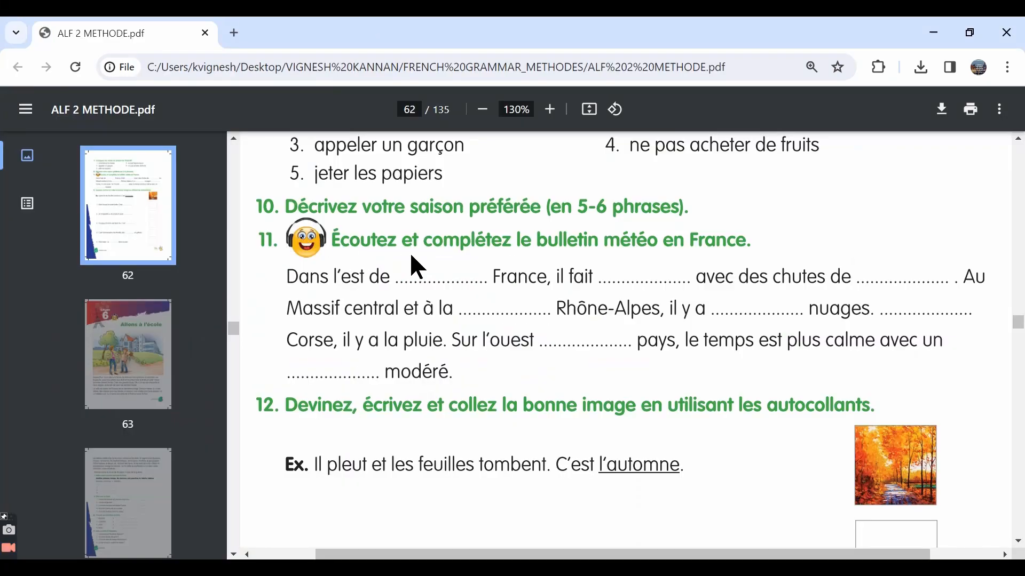
pyautogui.moveTo(634, 255)
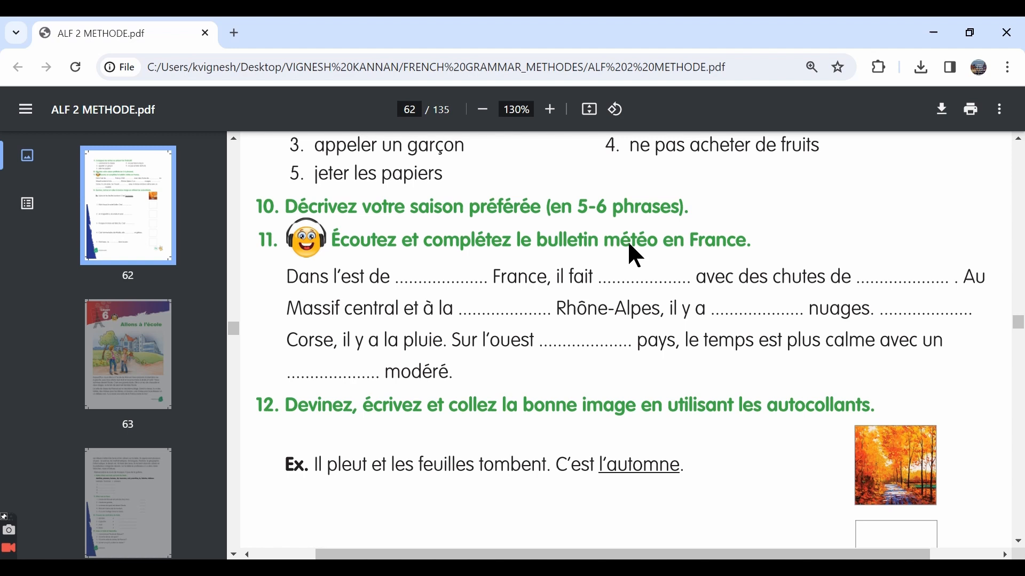
pyautogui.moveTo(733, 255)
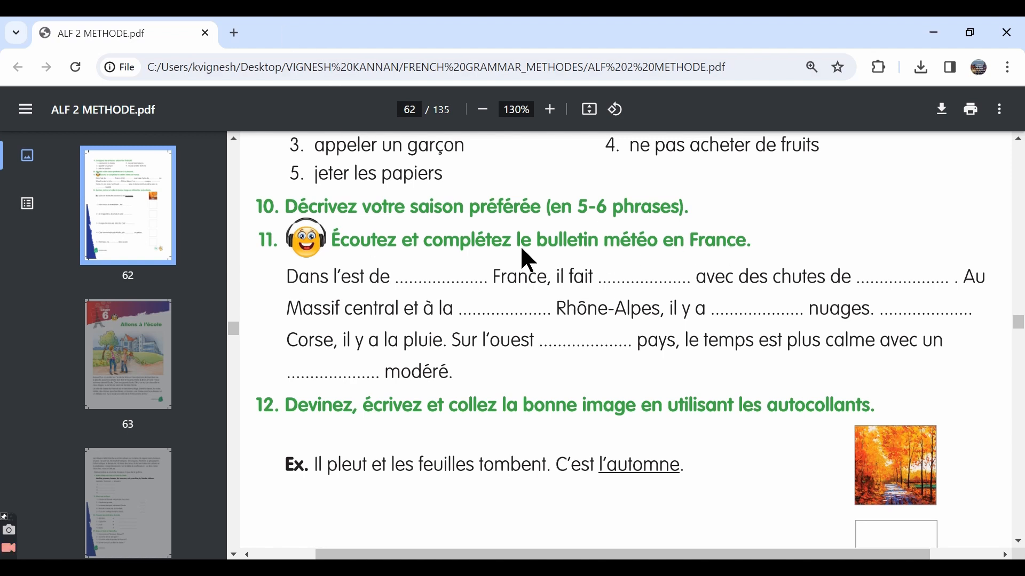
pyautogui.moveTo(656, 262)
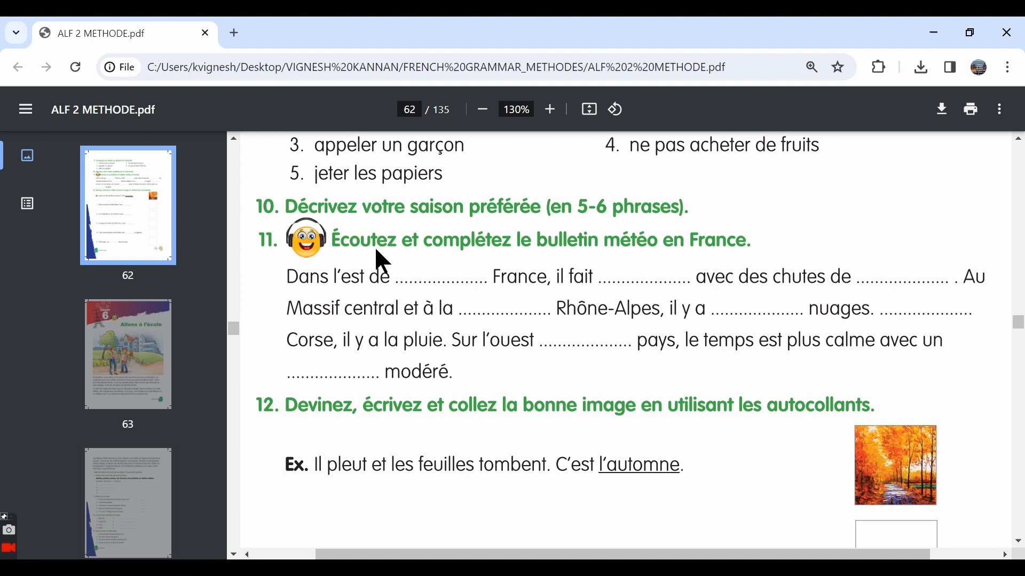
pyautogui.moveTo(572, 264)
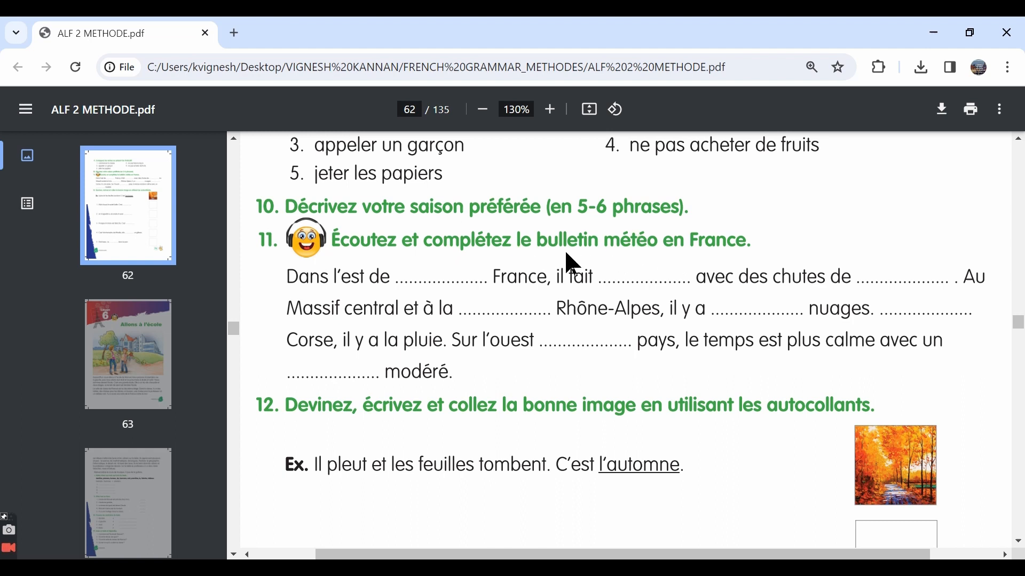
pyautogui.moveTo(519, 277)
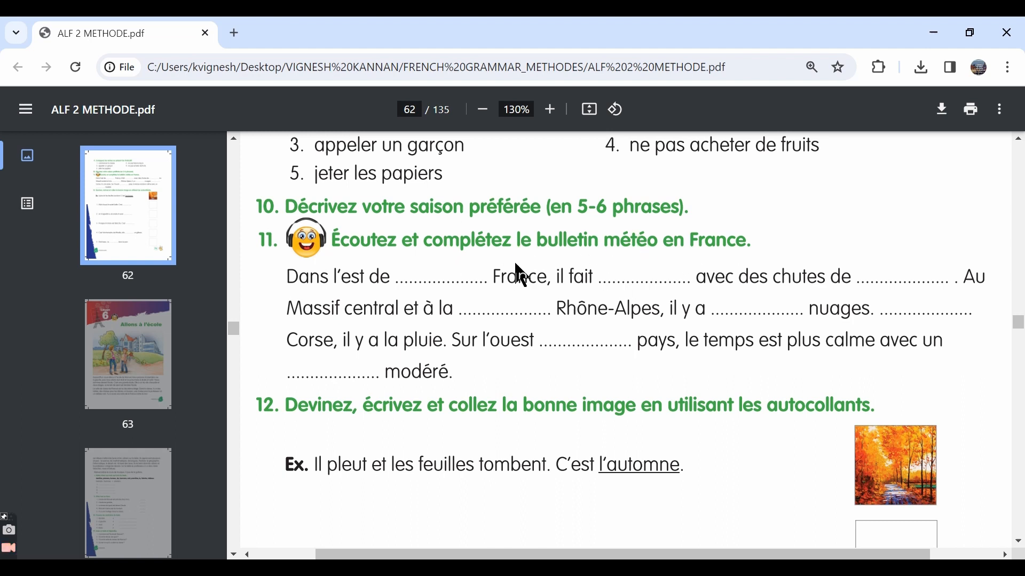
pyautogui.moveTo(160, 378)
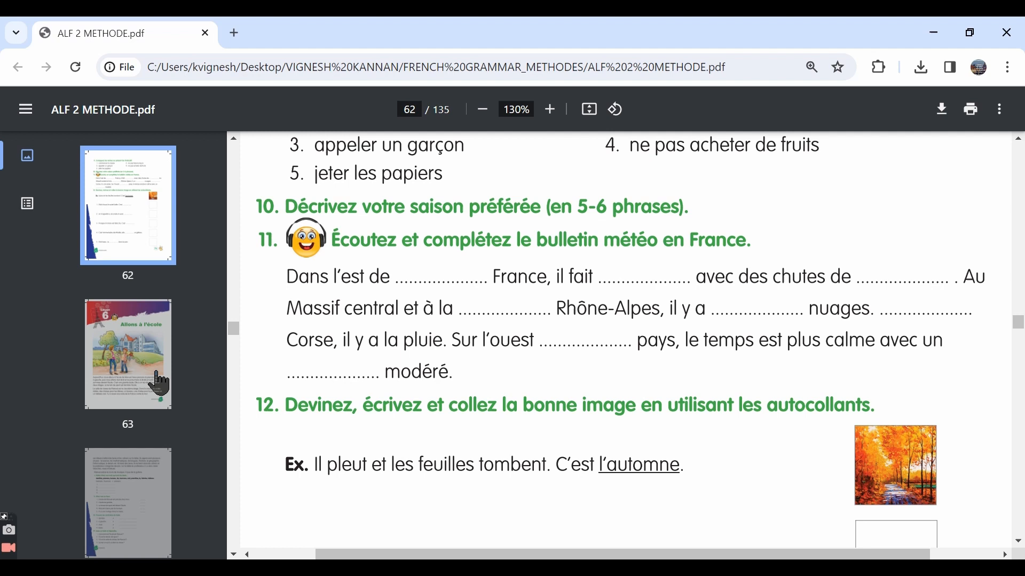
pyautogui.moveTo(301, 323)
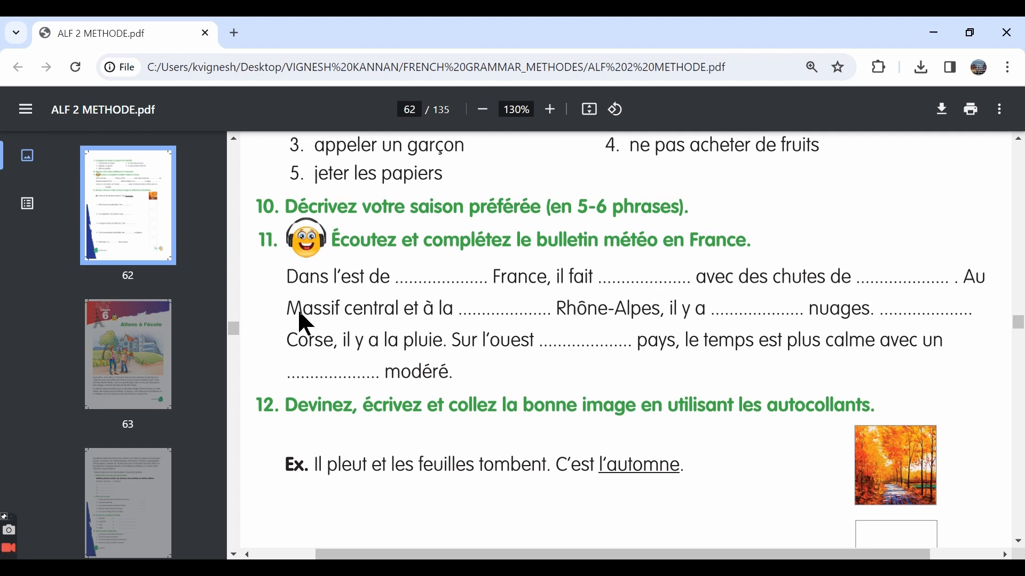
pyautogui.moveTo(470, 298)
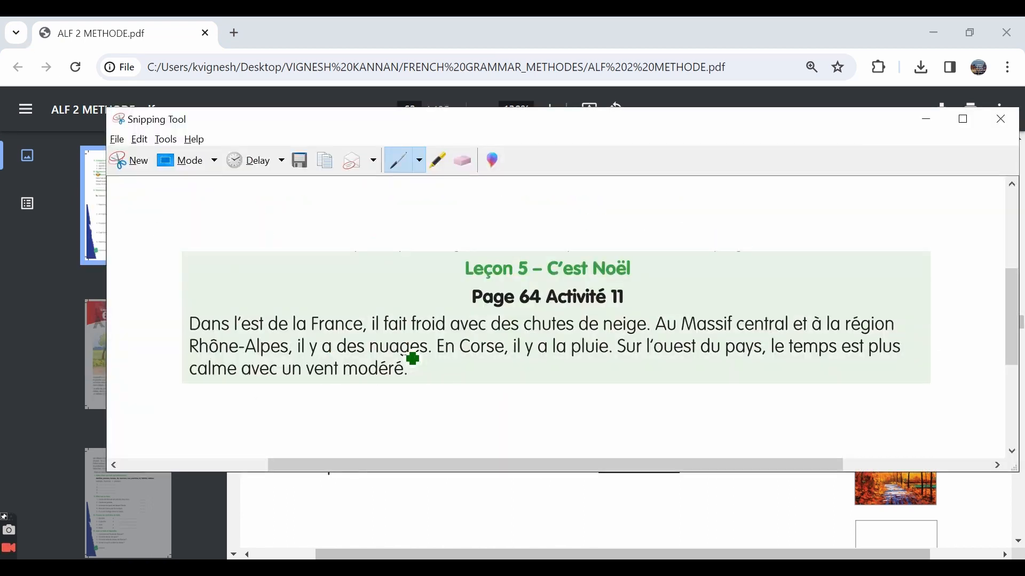
pyautogui.moveTo(206, 316)
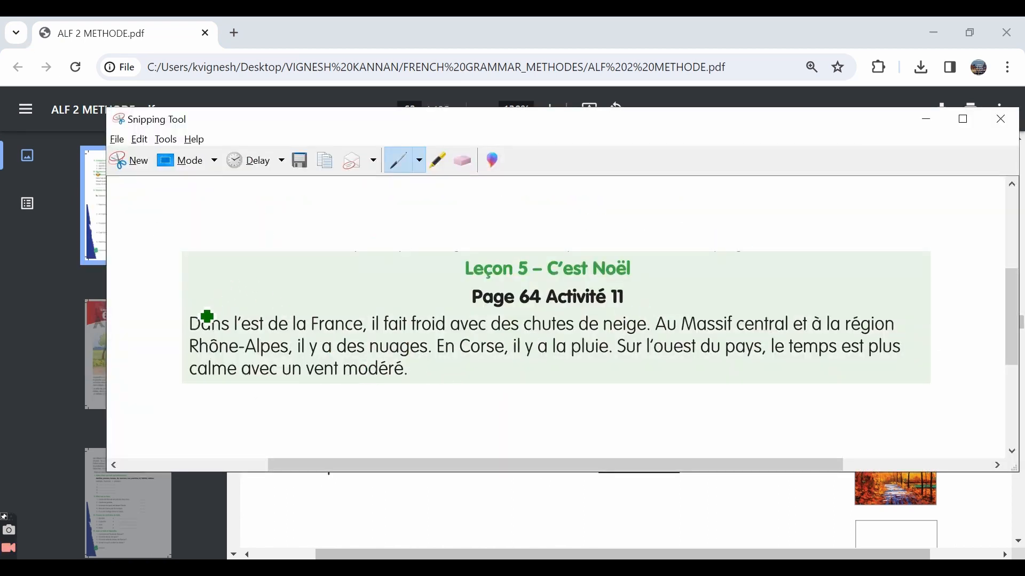
pyautogui.moveTo(384, 395)
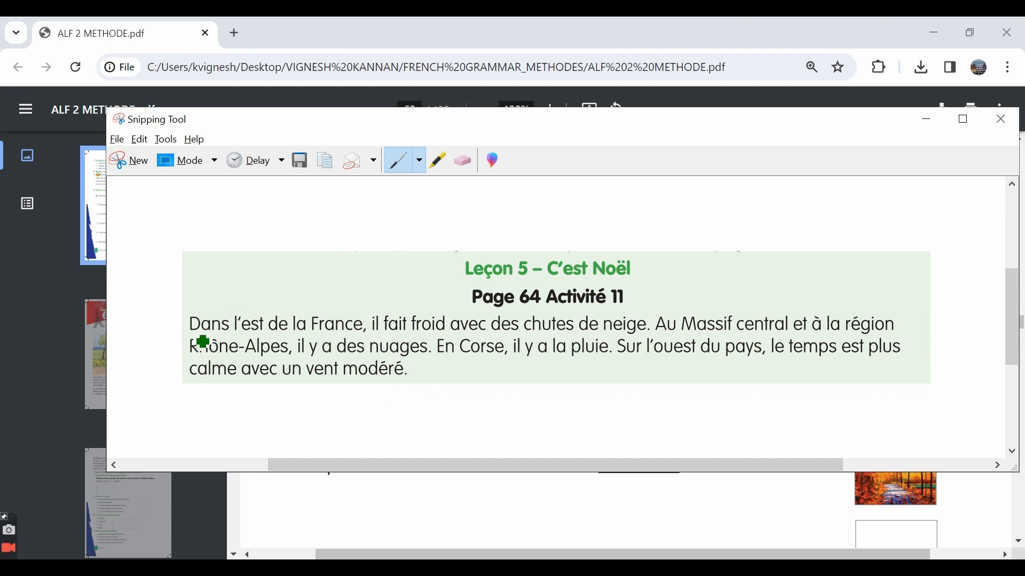
pyautogui.moveTo(299, 333)
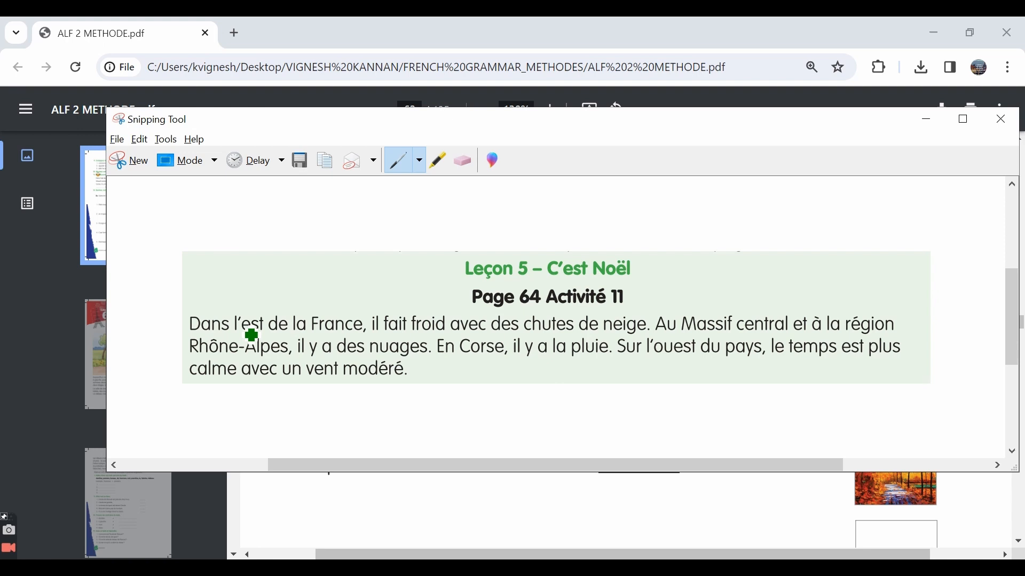
pyautogui.moveTo(242, 336); pyautogui.dragTo(275, 342)
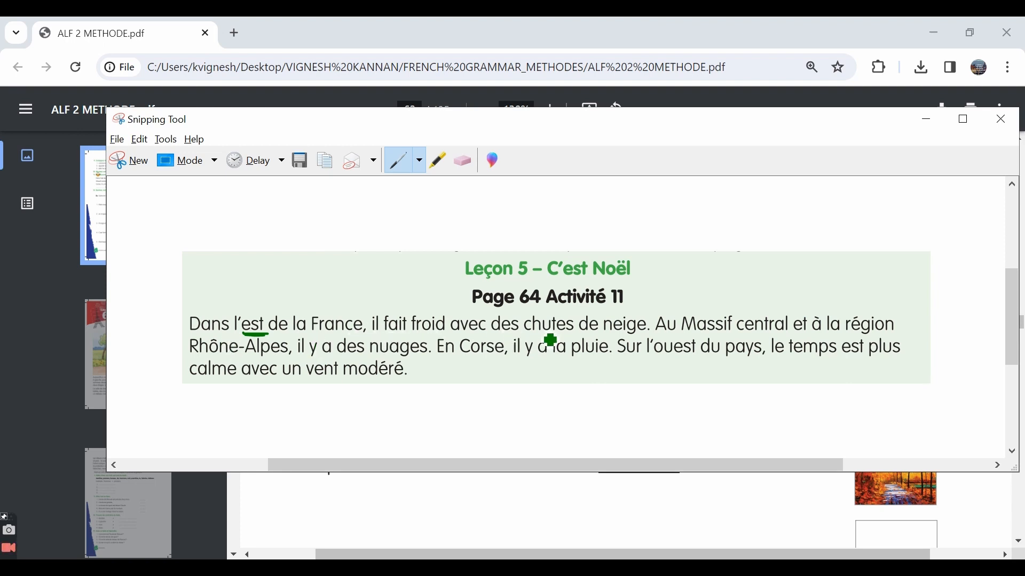
pyautogui.moveTo(346, 337)
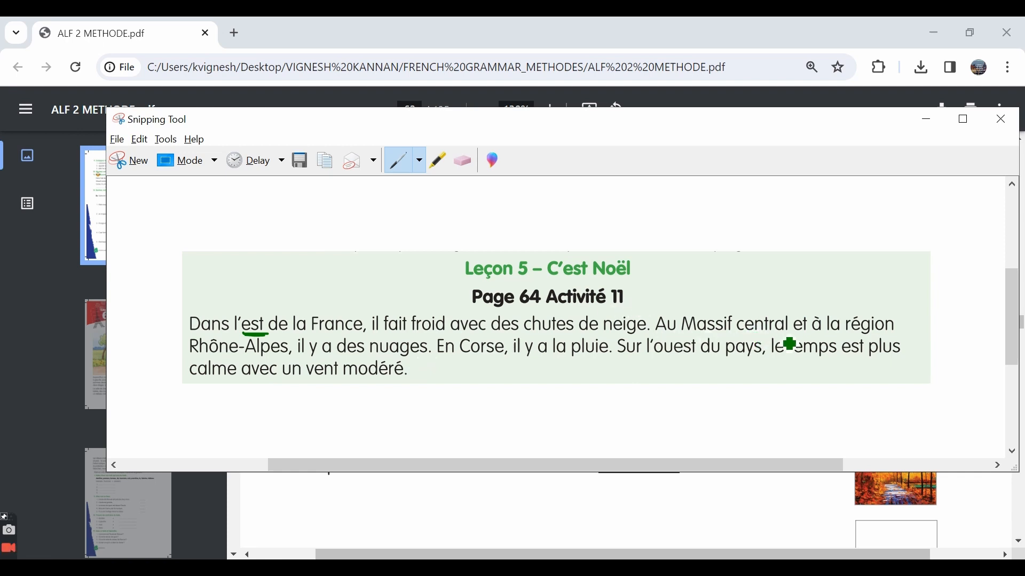
pyautogui.moveTo(261, 367)
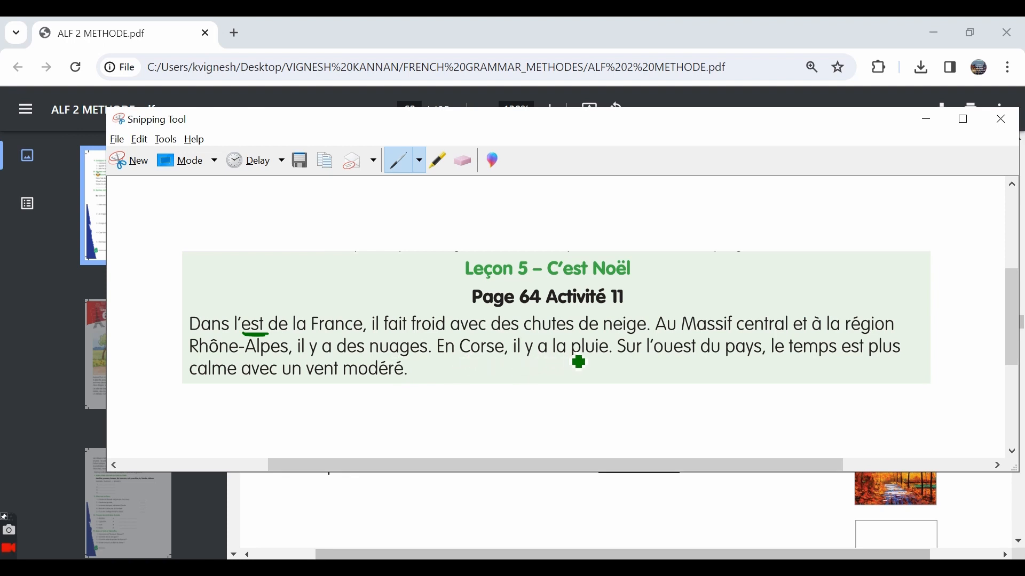
pyautogui.moveTo(554, 365)
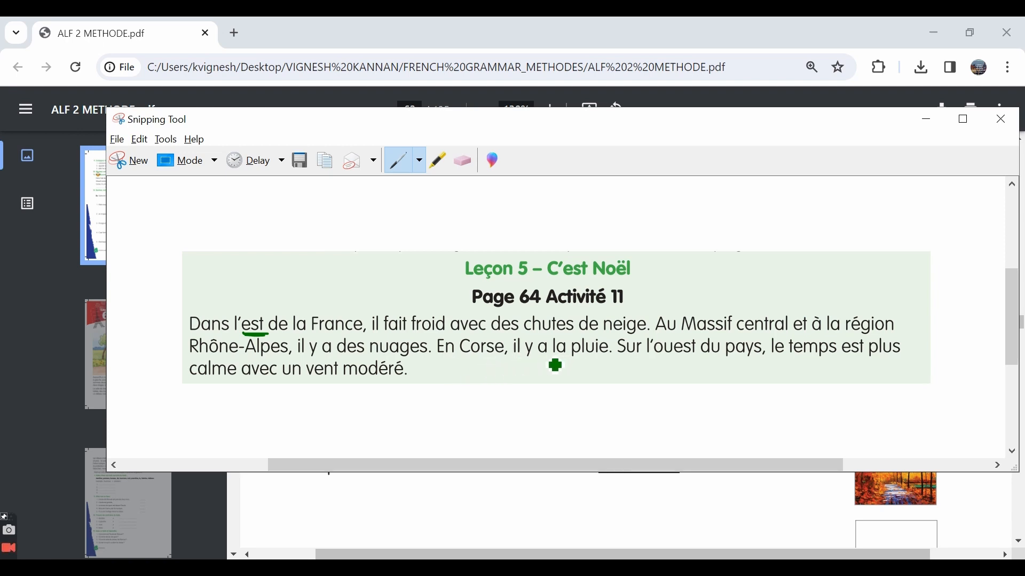
pyautogui.moveTo(655, 359)
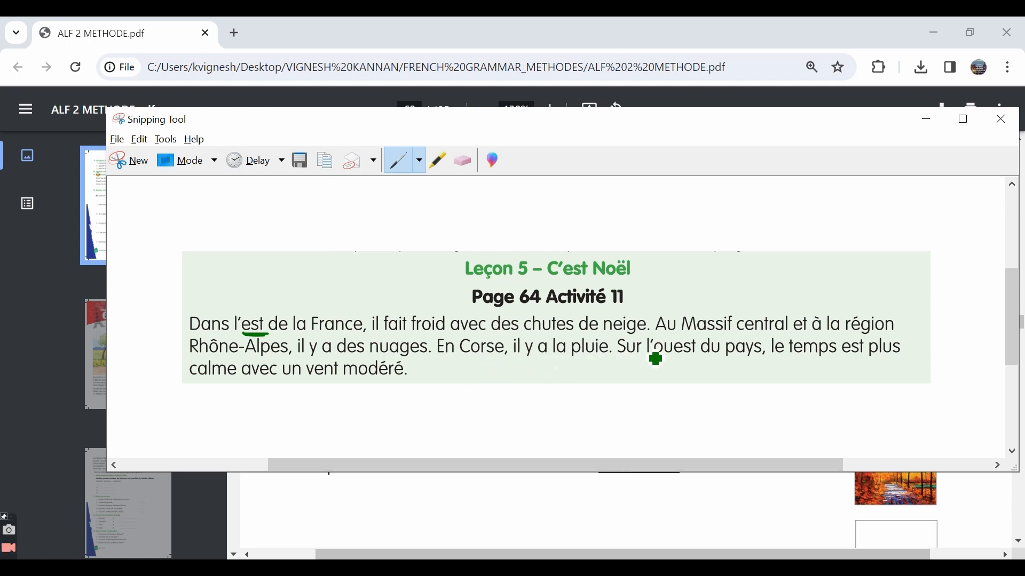
pyautogui.moveTo(742, 366)
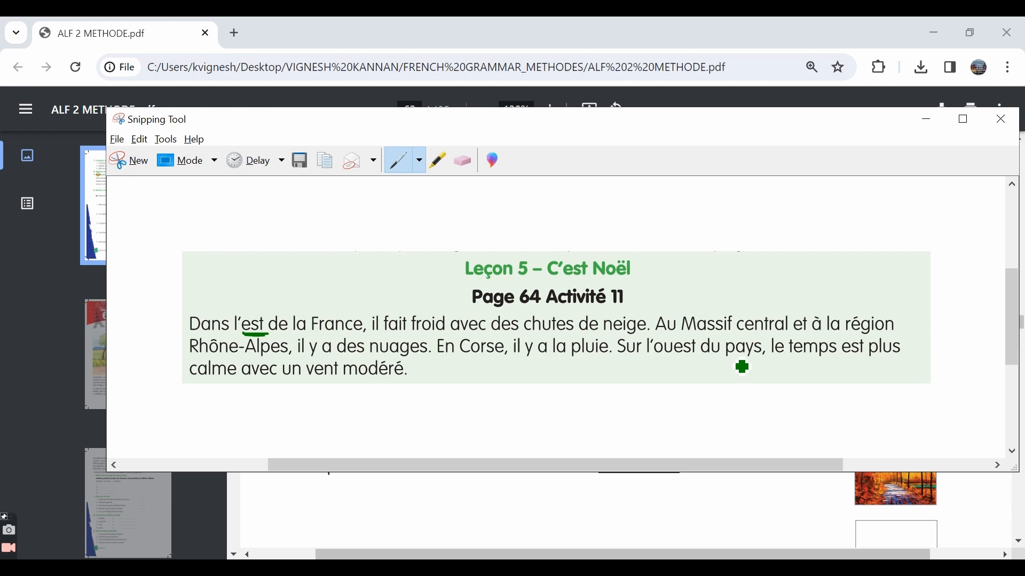
pyautogui.moveTo(286, 417)
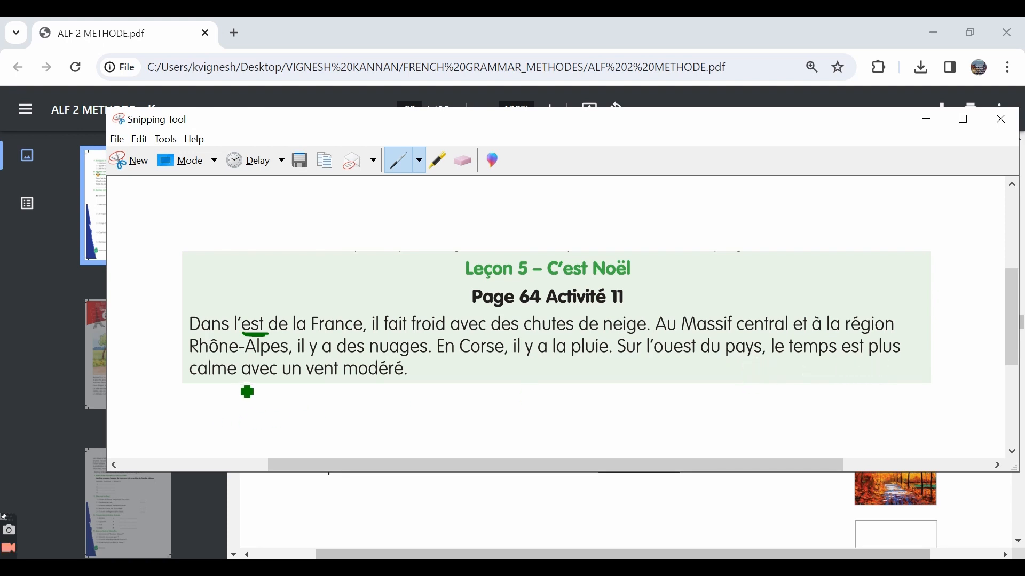
pyautogui.moveTo(700, 323)
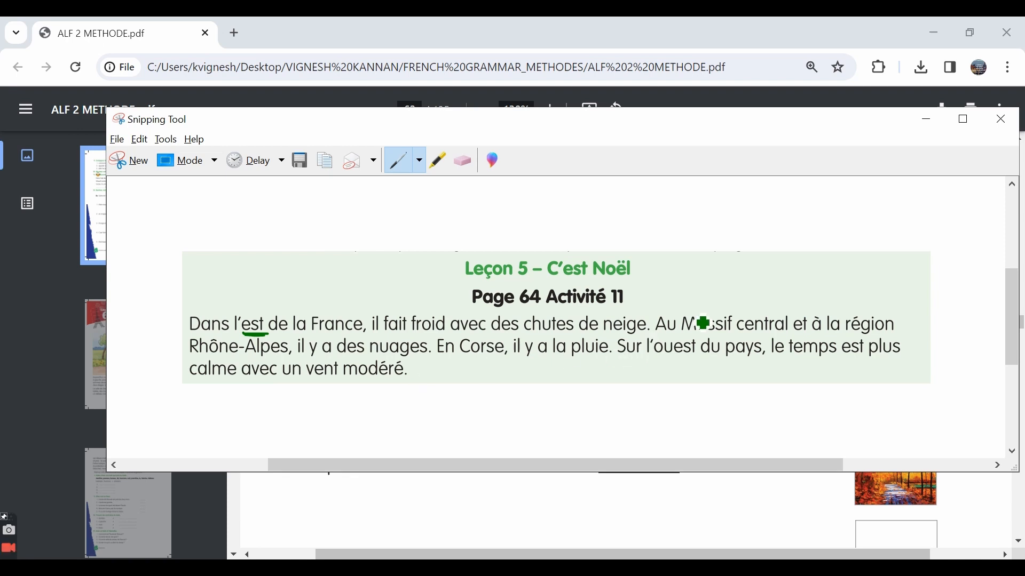
pyautogui.moveTo(711, 362)
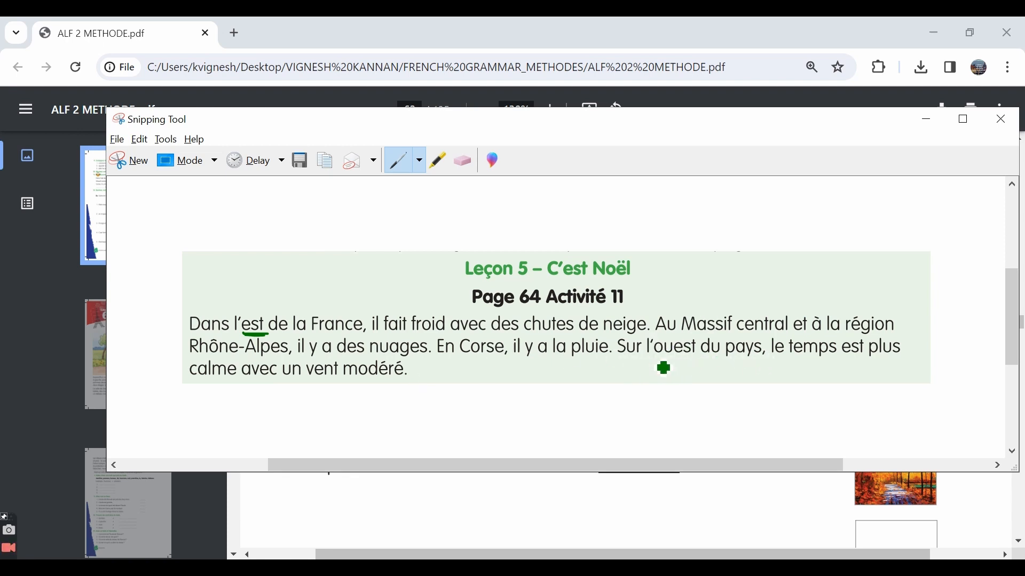
pyautogui.moveTo(706, 365)
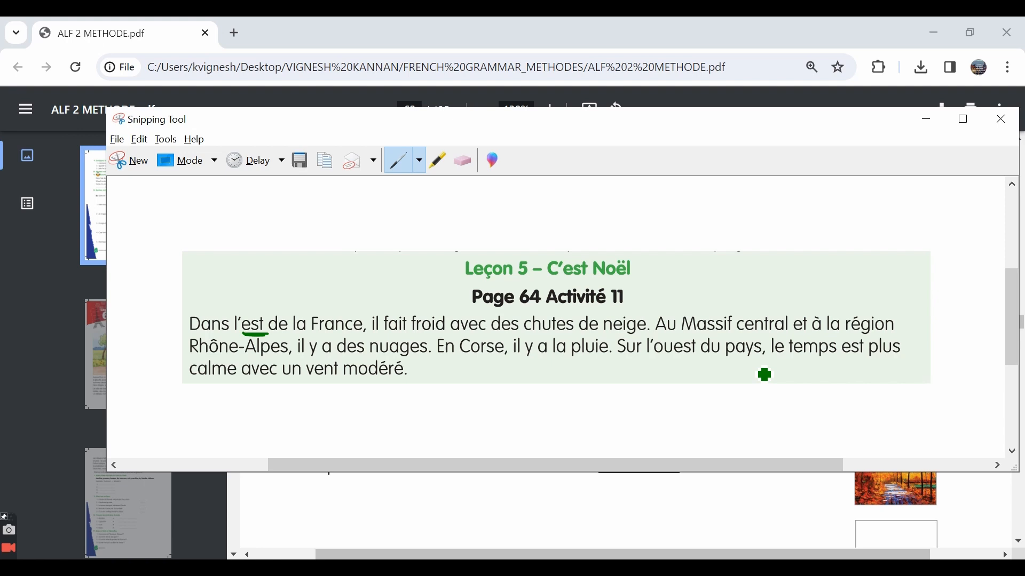
pyautogui.moveTo(351, 384)
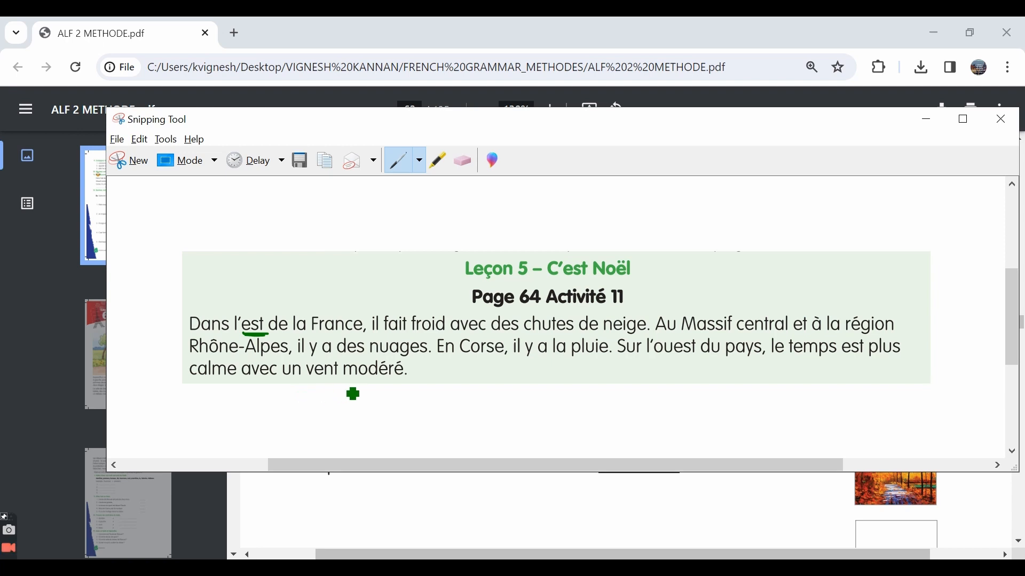
pyautogui.moveTo(405, 384)
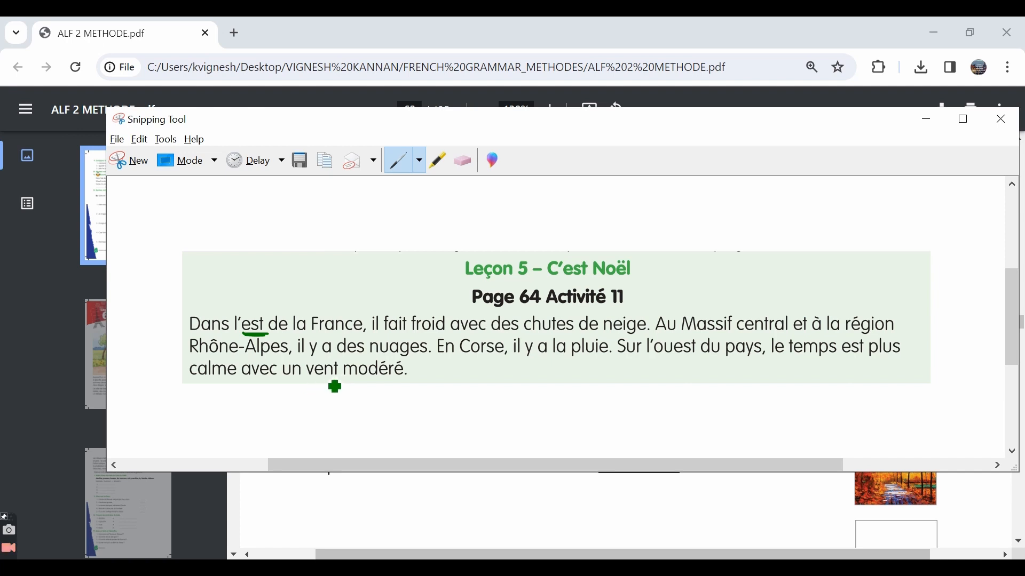
# - Finish reading the Exercise 11 text in the PDF and return to the ALF2_L5_P9 notes
pyautogui.click(999, 118)
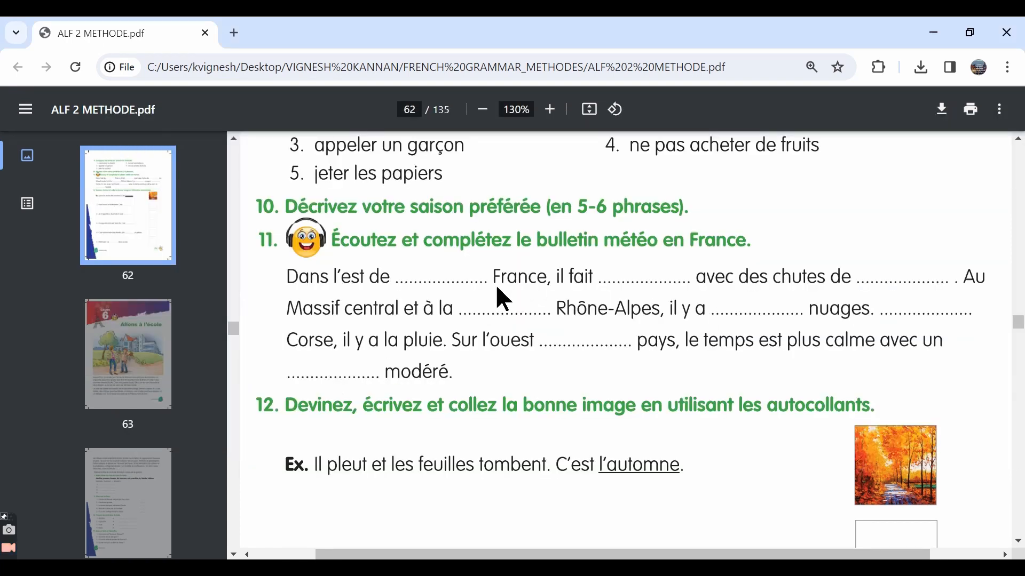
pyautogui.moveTo(348, 299)
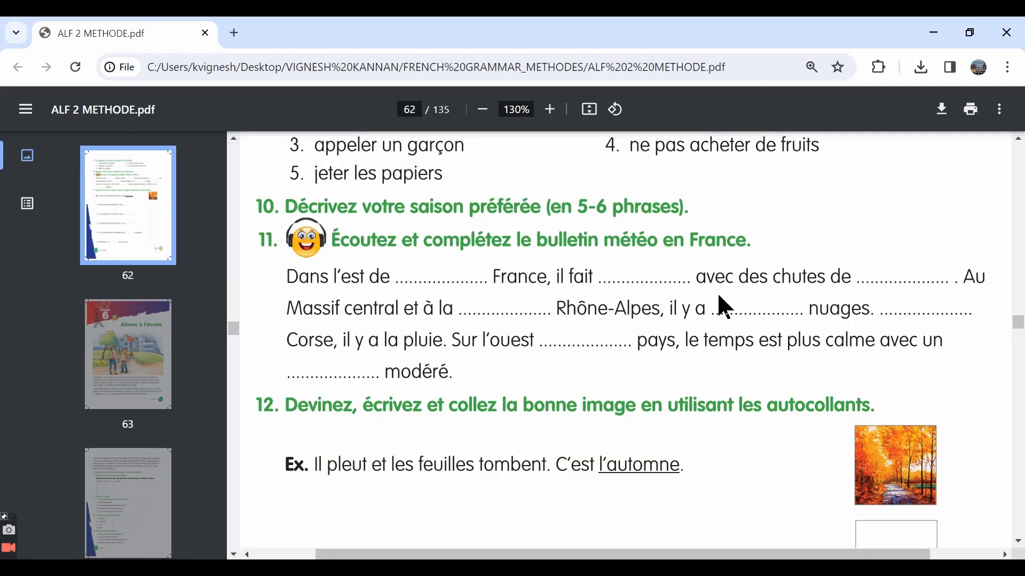
pyautogui.press('alt+tab')
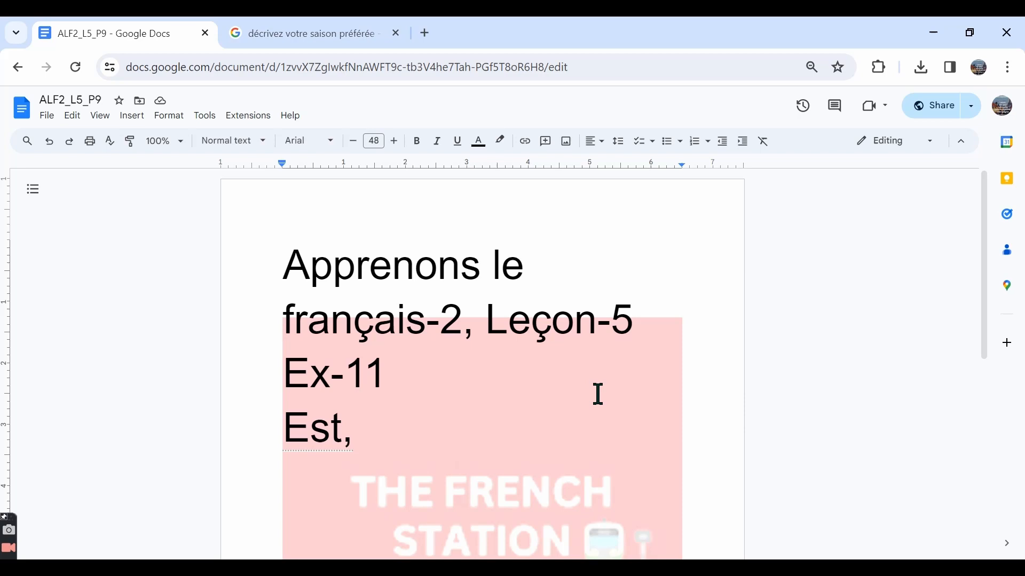
# - Add "froid," and "des" to the Ex-11 answers, checking the blanks against the textbook
pyautogui.write('froi')
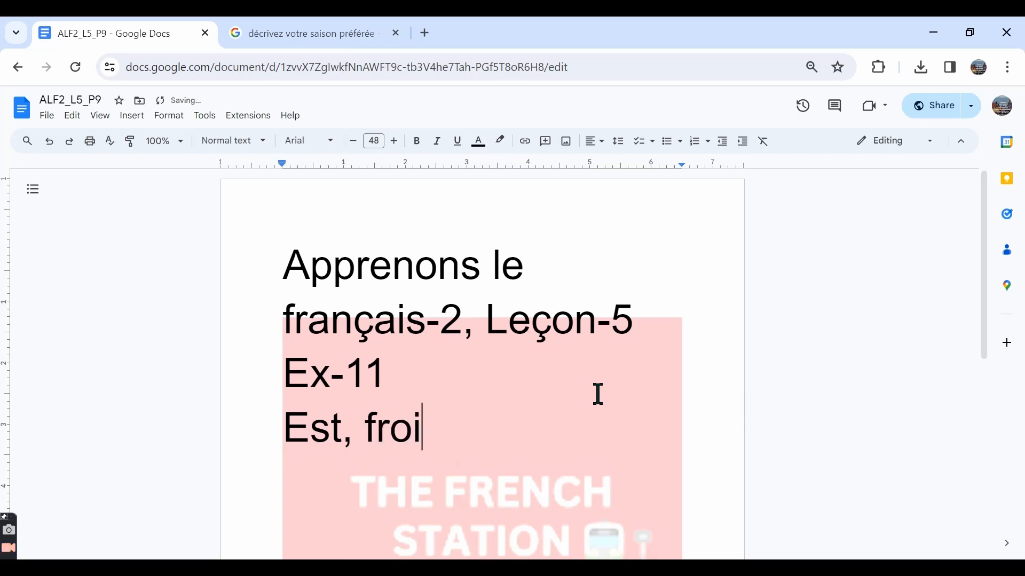
pyautogui.write('d,')
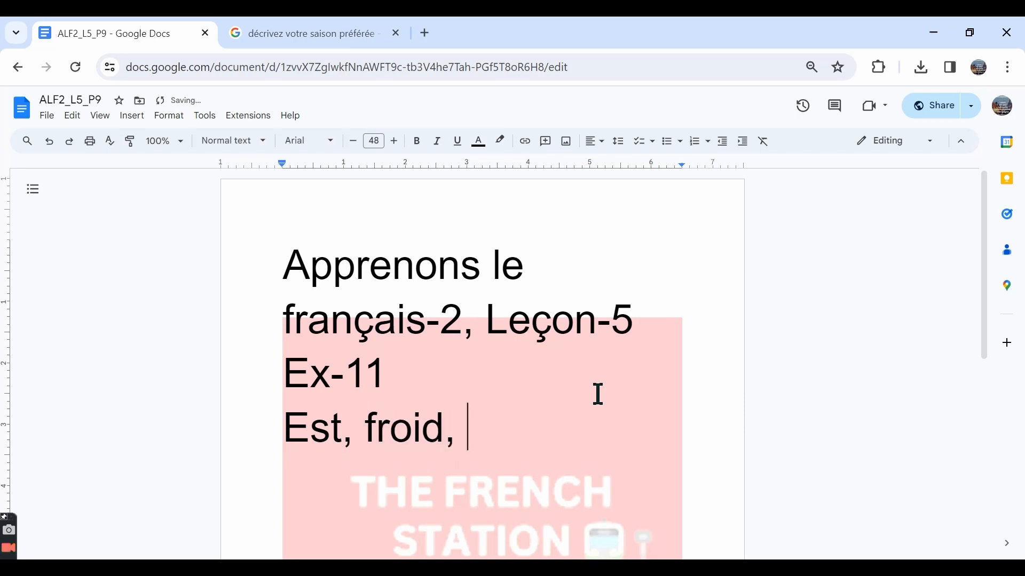
pyautogui.press('alt+tab')
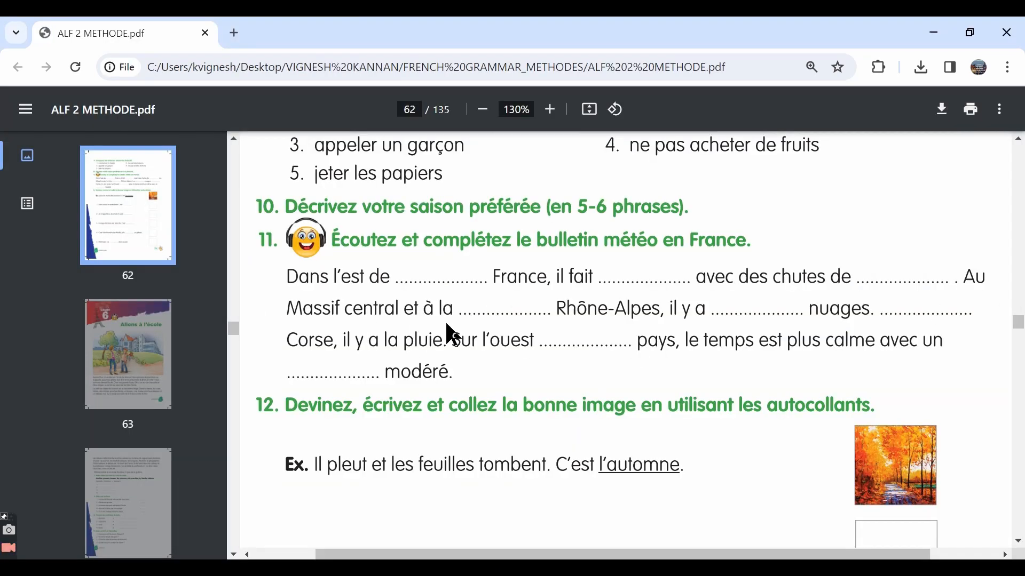
pyautogui.moveTo(628, 330)
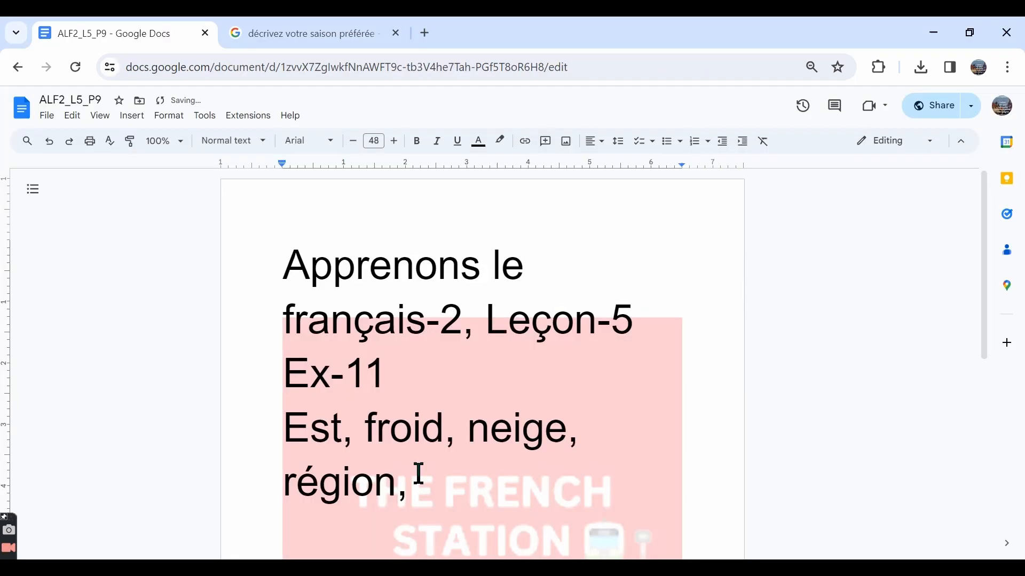
pyautogui.press('alt+tab')
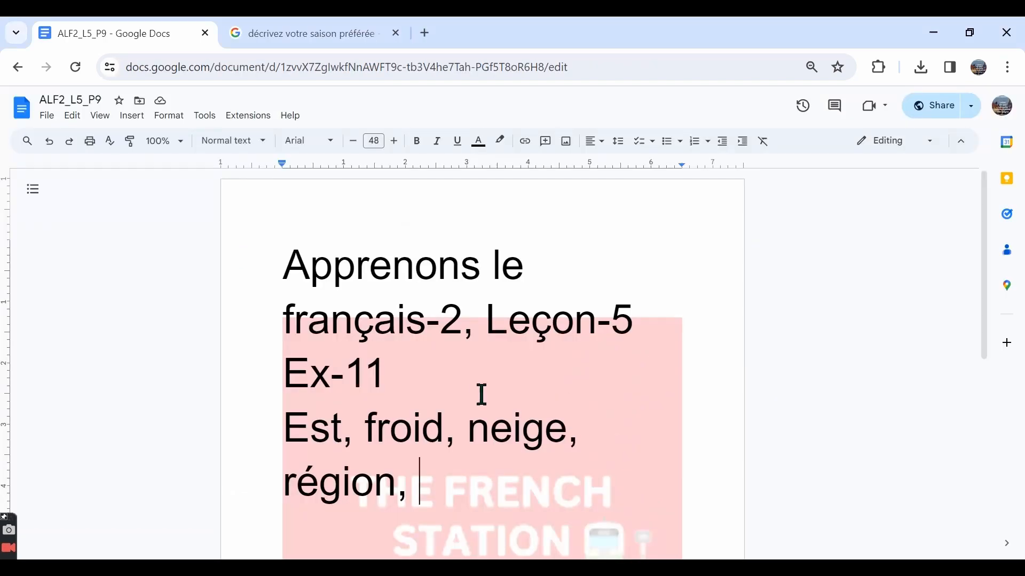
pyautogui.write('des')
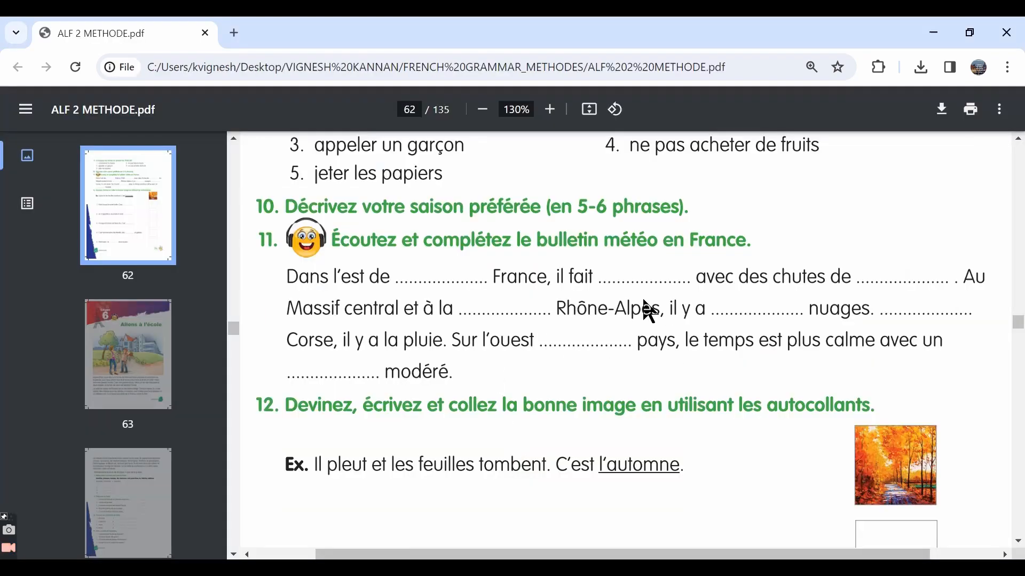
pyautogui.moveTo(940, 324)
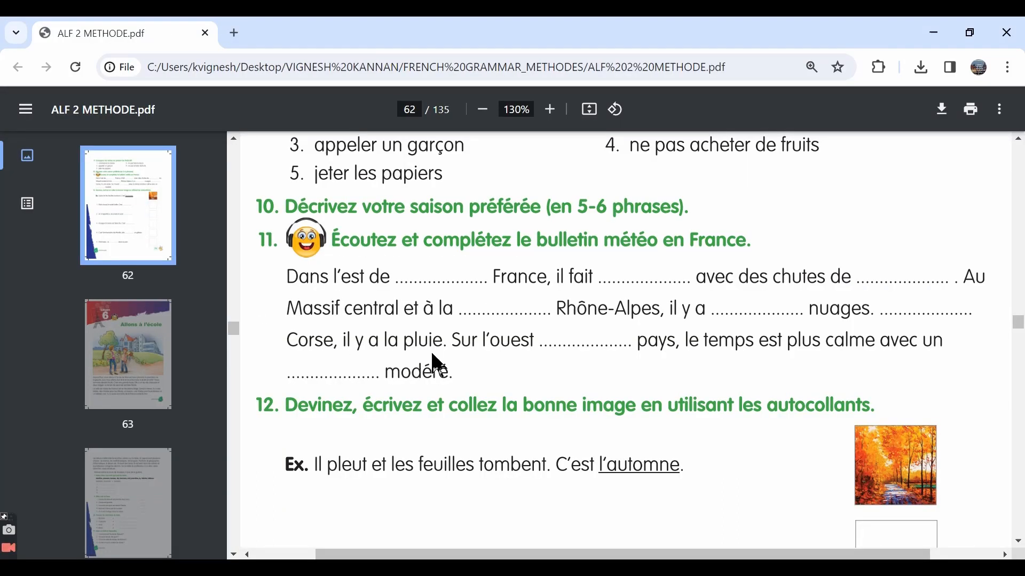
pyautogui.moveTo(564, 370)
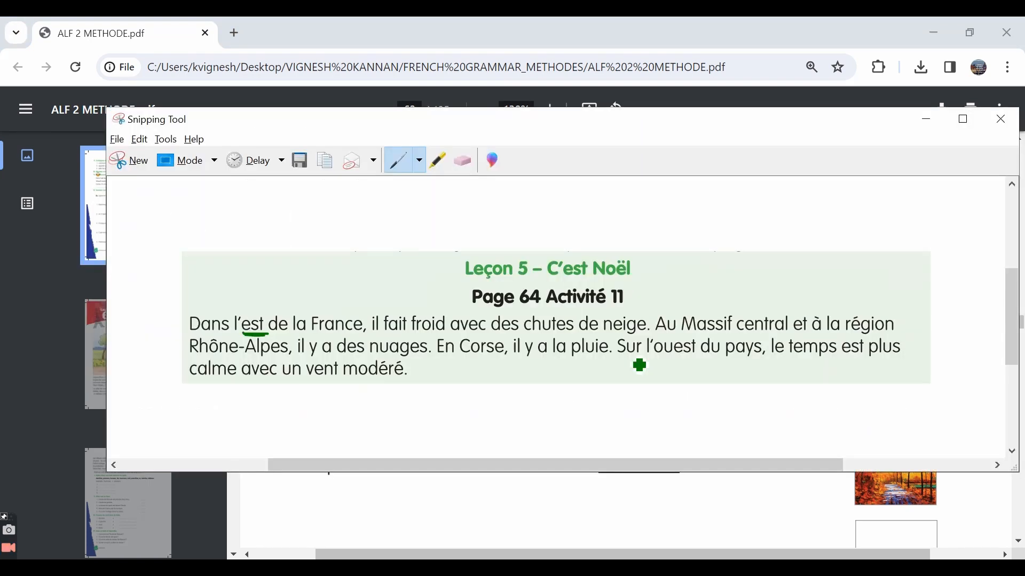
# - Check the answer key and textbook, then add "vent" to the Ex-11 answers
pyautogui.press('alt+tab')
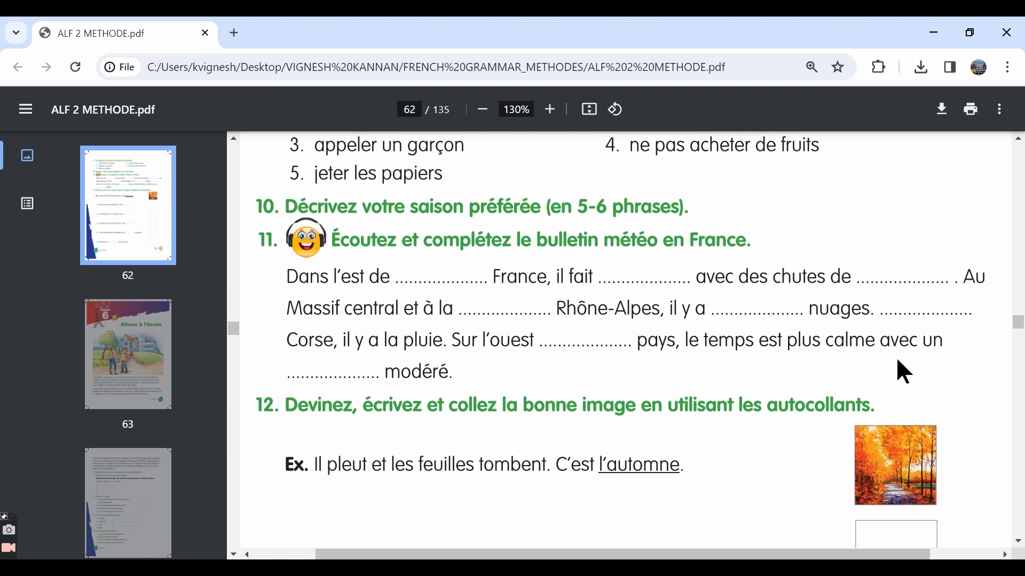
pyautogui.moveTo(406, 413)
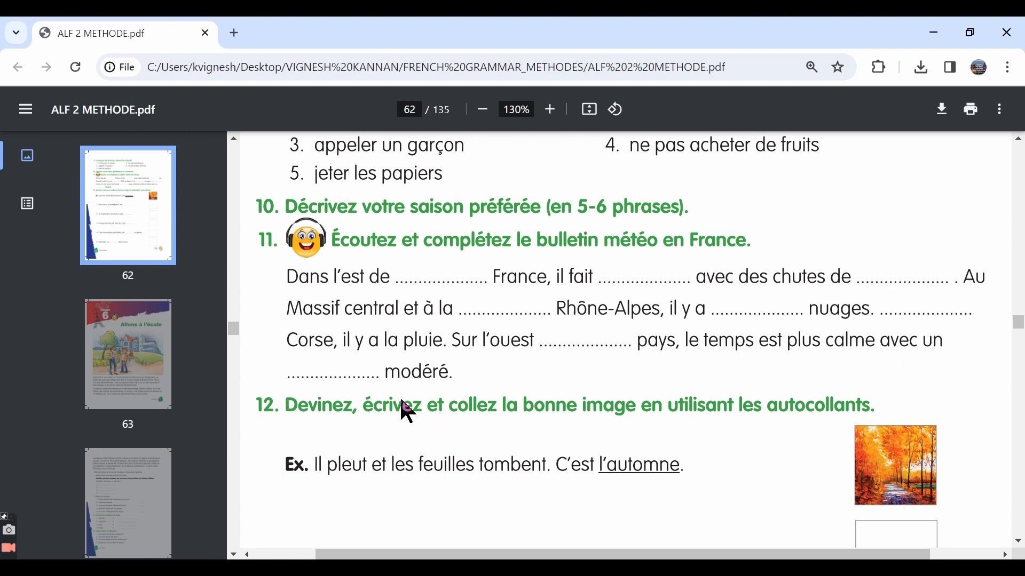
pyautogui.press('alt+tab')
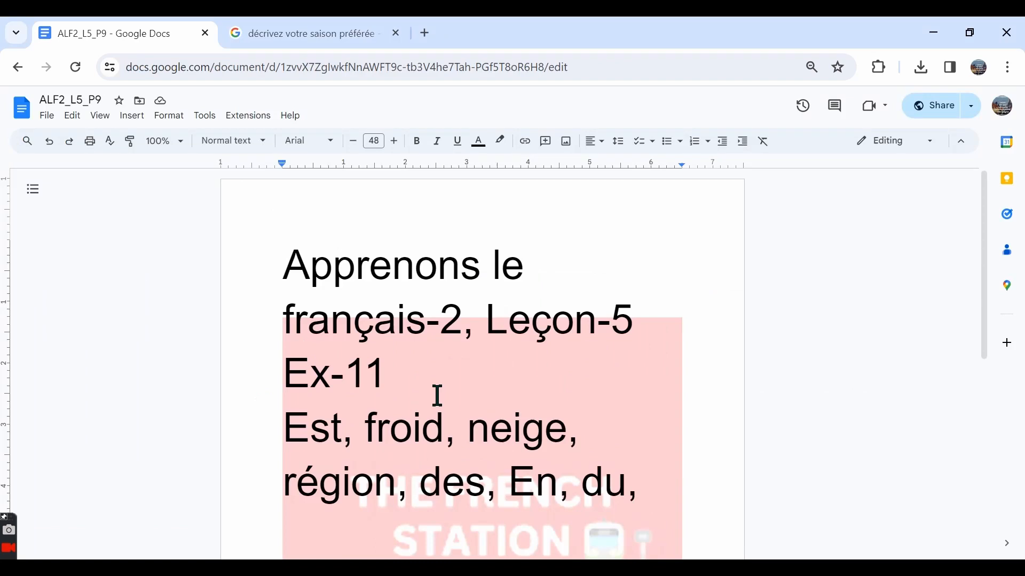
pyautogui.write('vent')
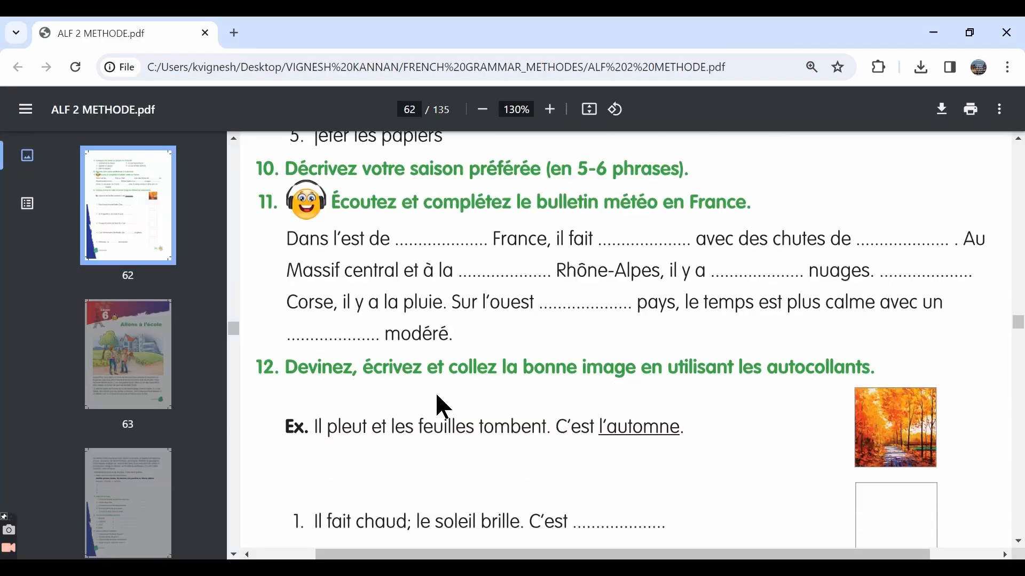
# - Scroll the PDF down to Exercise 12's autumn example and its first three picture sentences
pyautogui.scroll(-3)
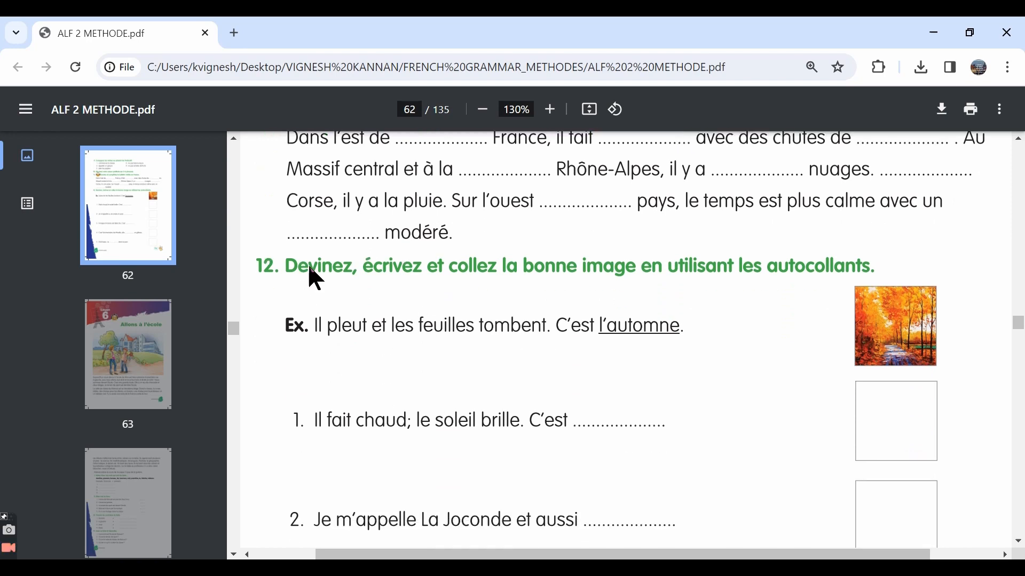
pyautogui.moveTo(304, 284)
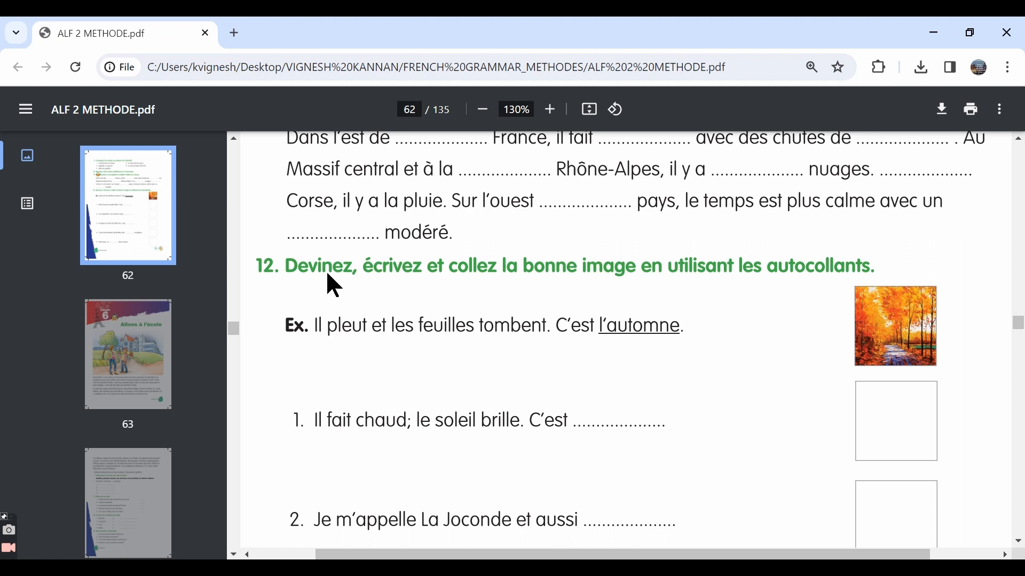
pyautogui.moveTo(394, 280)
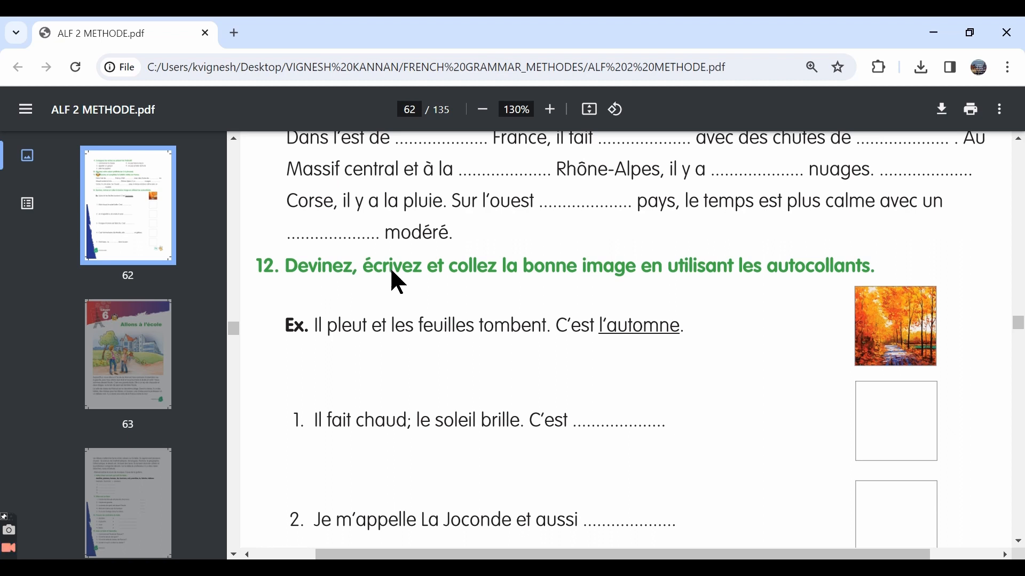
pyautogui.moveTo(548, 288)
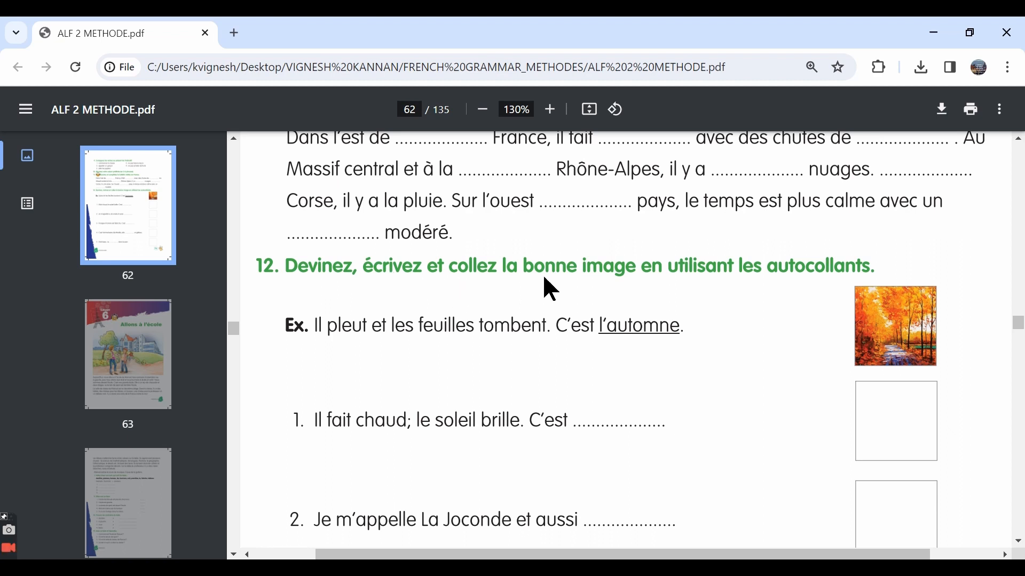
pyautogui.moveTo(659, 287)
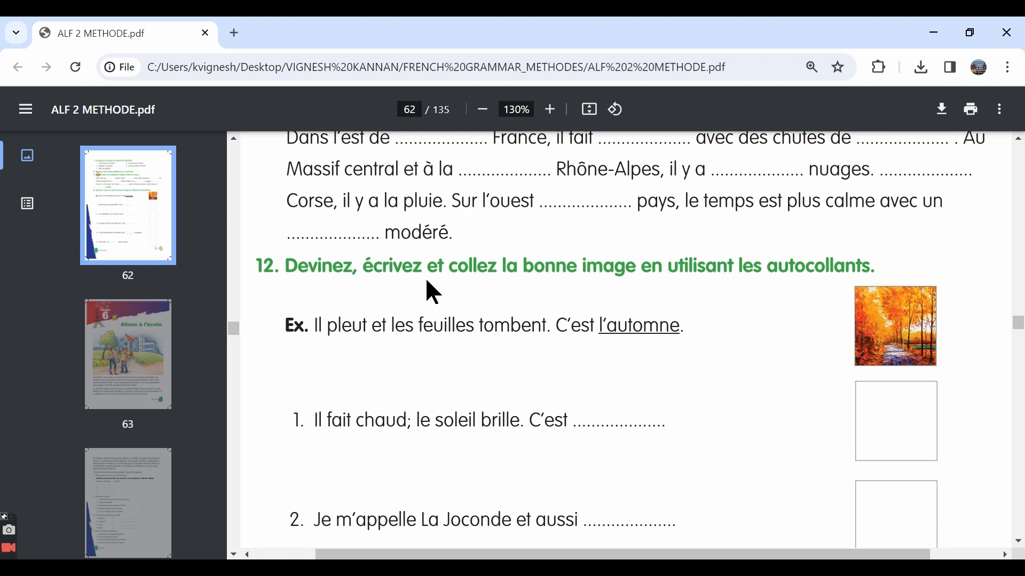
pyautogui.moveTo(754, 277)
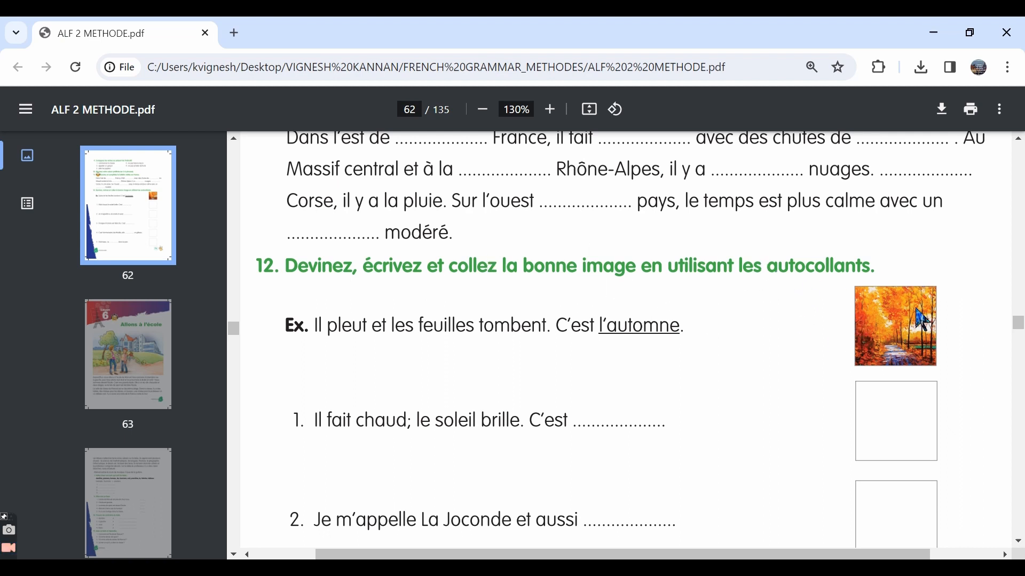
pyautogui.scroll(-3)
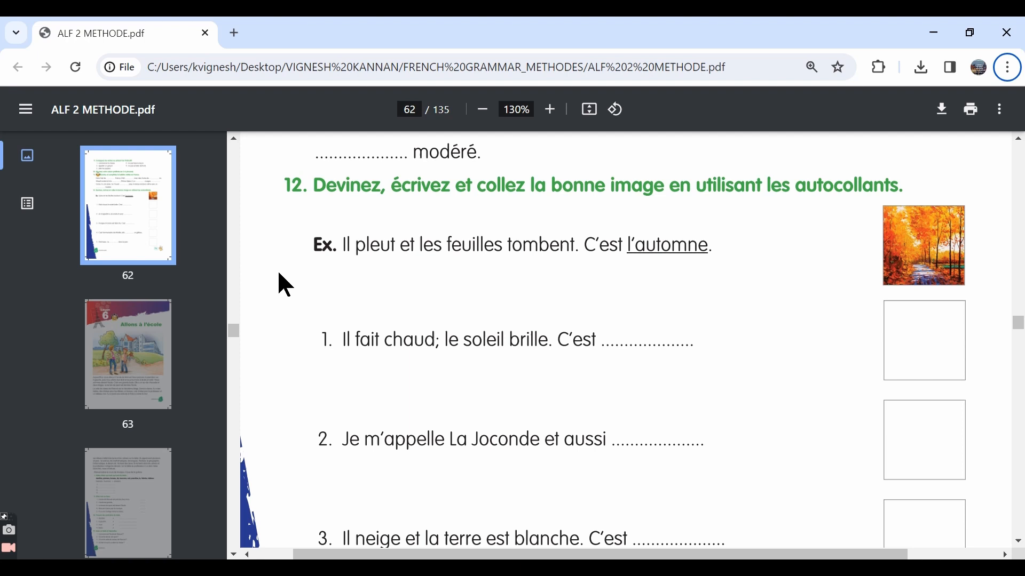
pyautogui.moveTo(376, 272)
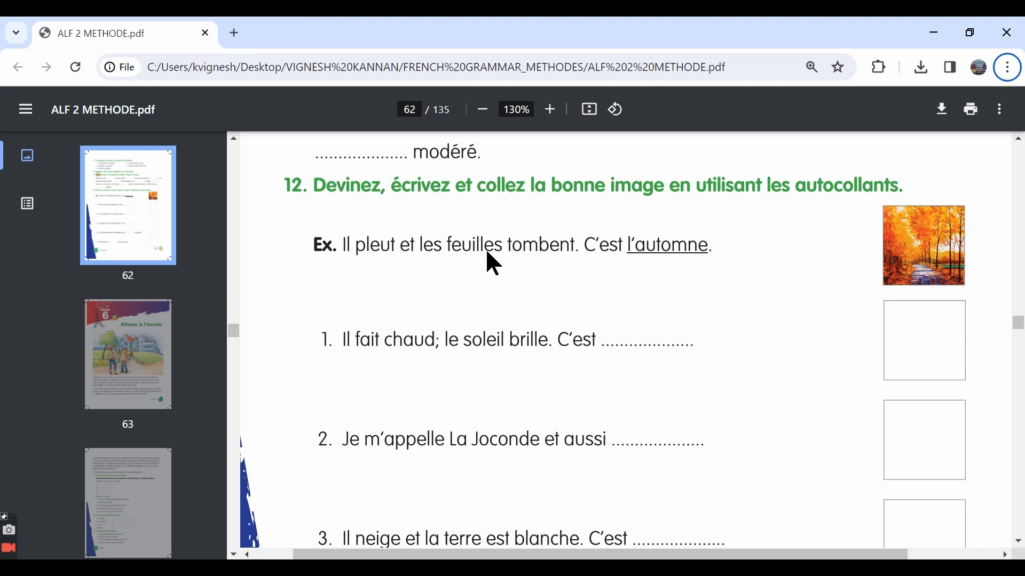
pyautogui.moveTo(389, 268)
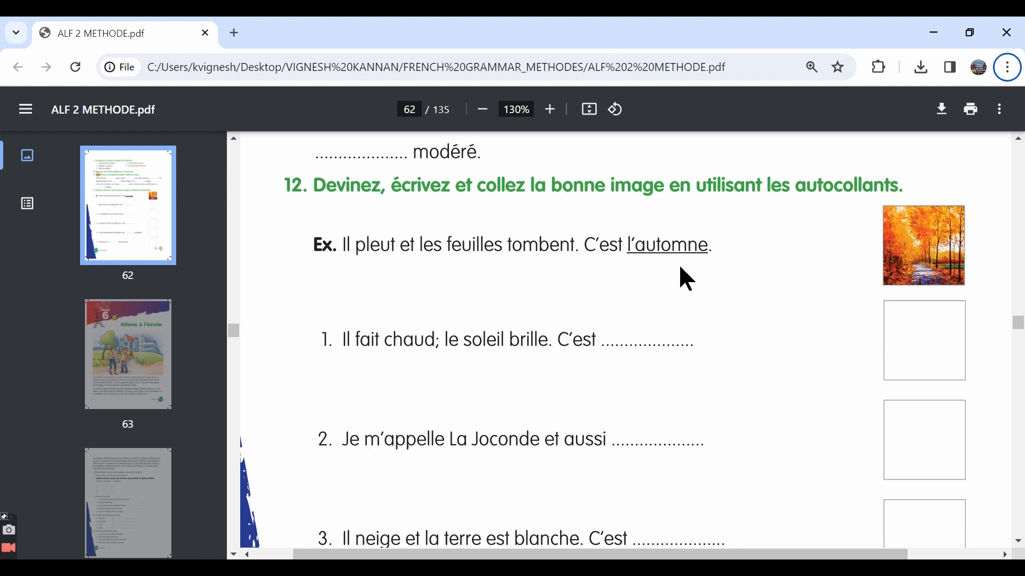
pyautogui.moveTo(720, 265)
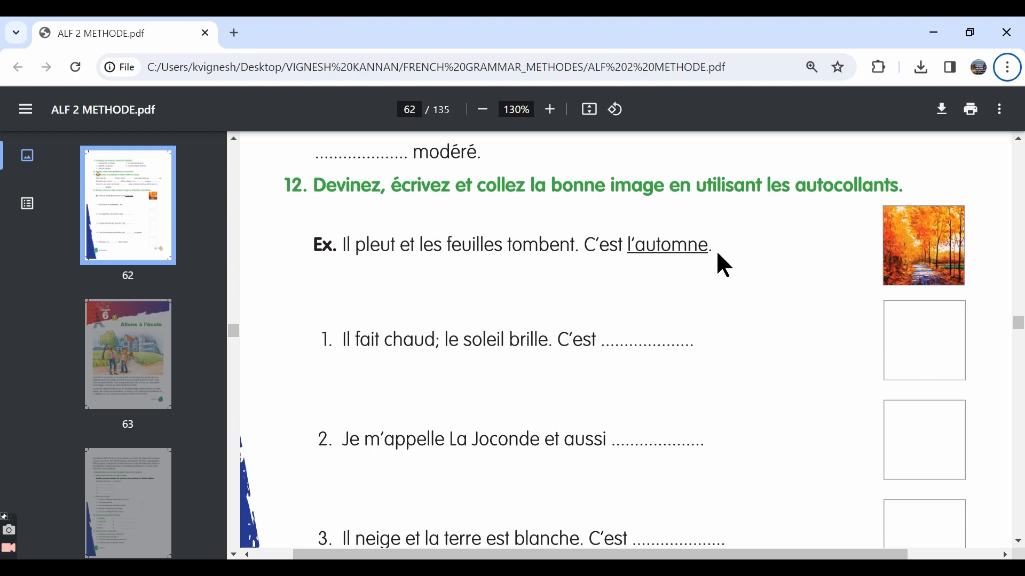
pyautogui.moveTo(983, 278)
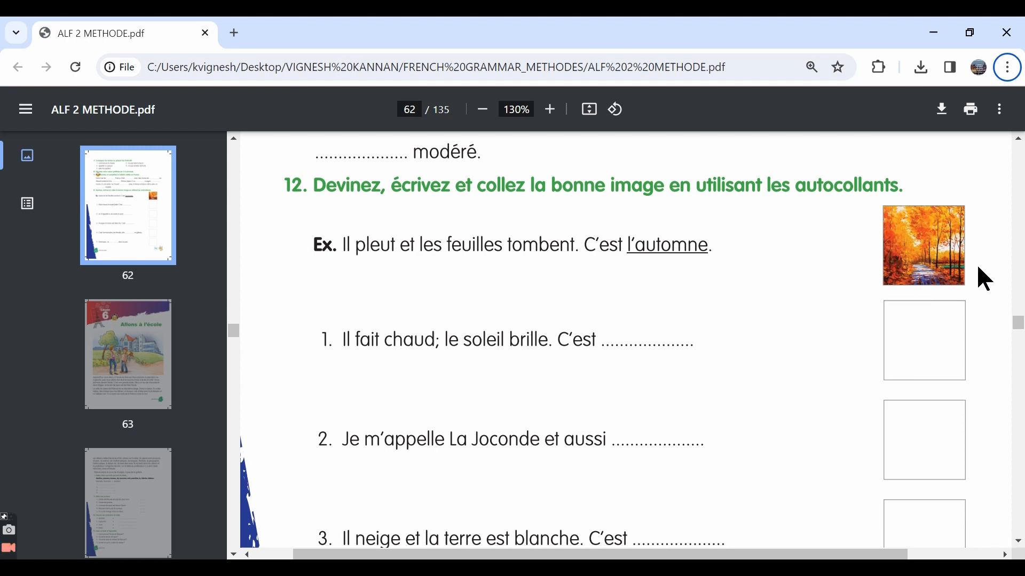
pyautogui.moveTo(462, 358)
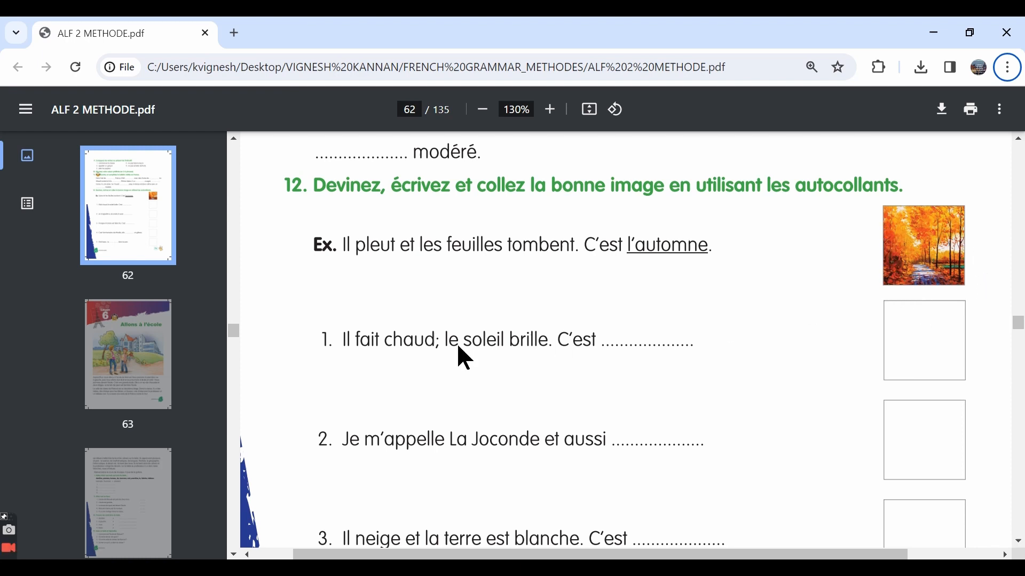
pyautogui.moveTo(346, 363)
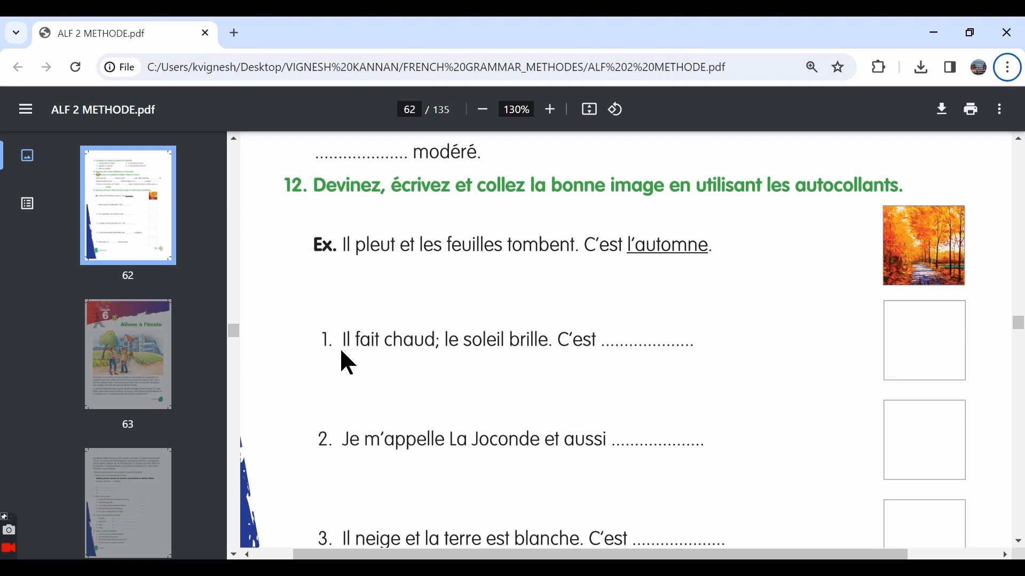
pyautogui.moveTo(490, 363)
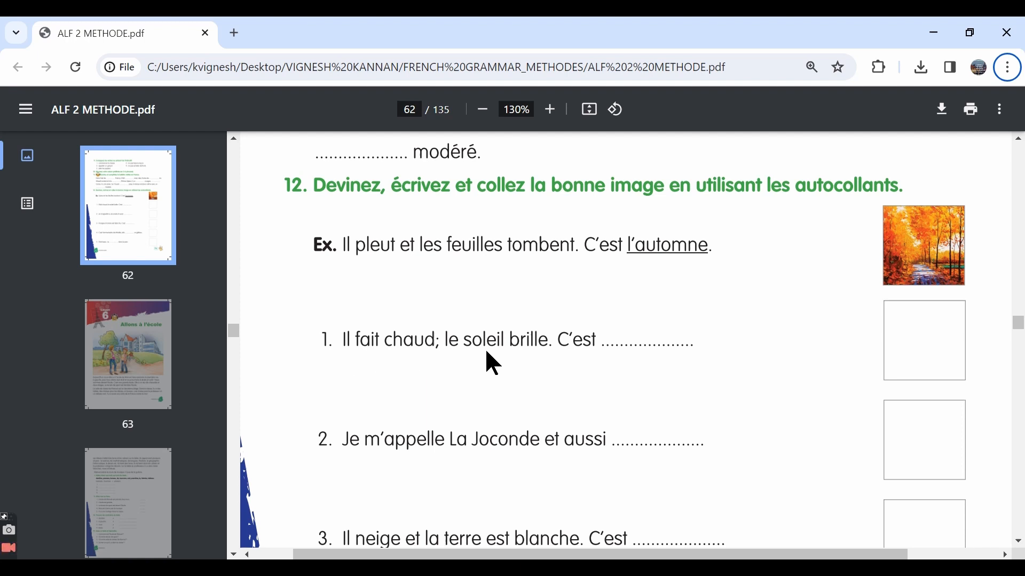
pyautogui.moveTo(653, 360)
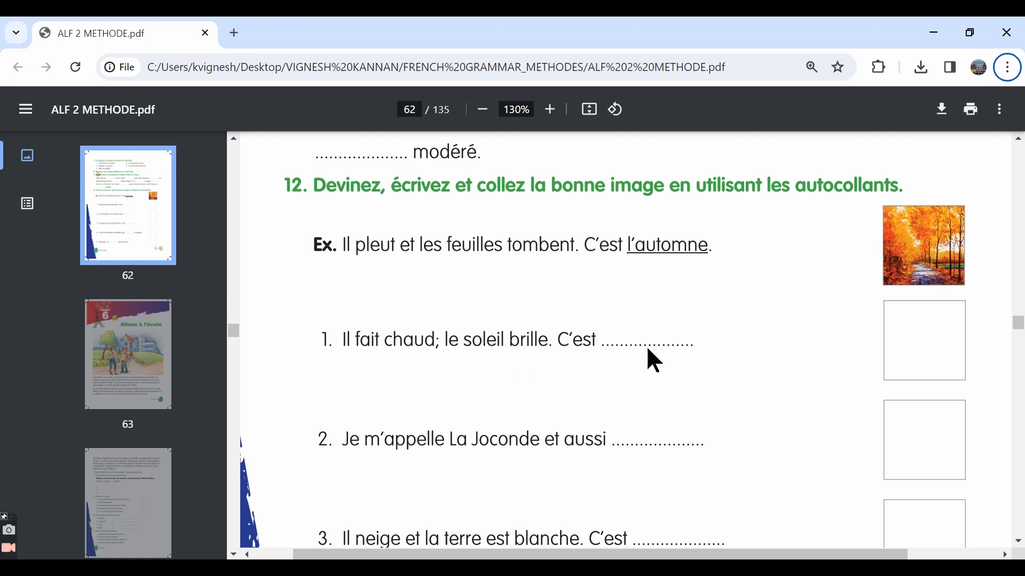
pyautogui.moveTo(545, 363)
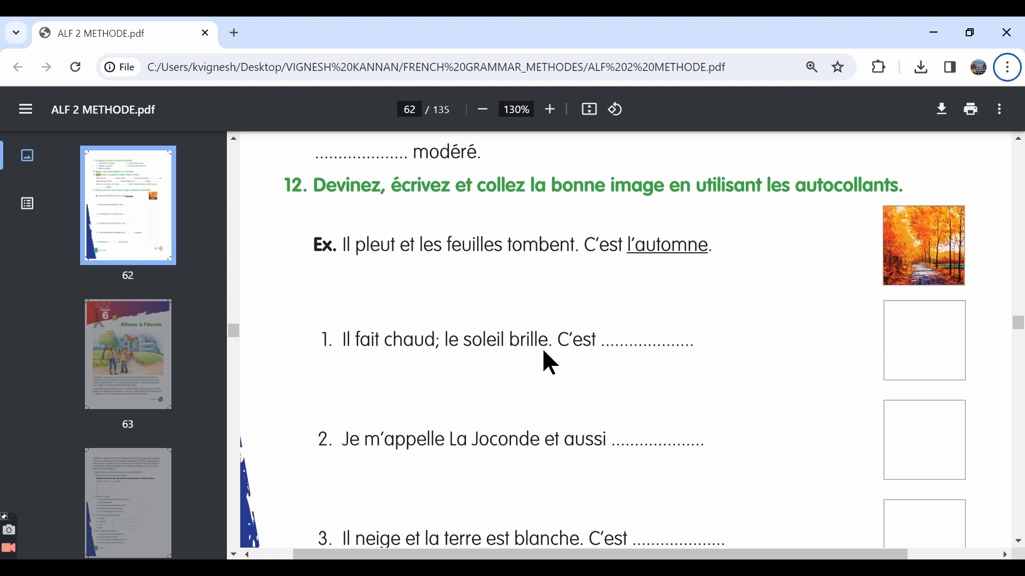
pyautogui.moveTo(600, 372)
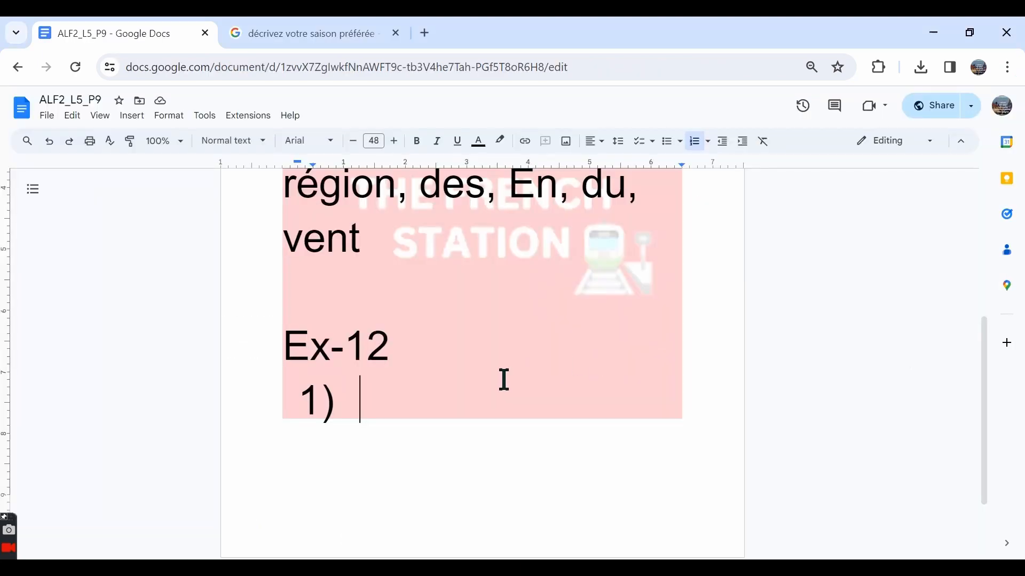
# - Answer Ex-12 item 1 with "L'été" and return to the exercise PDF
pyautogui.write("L'été")
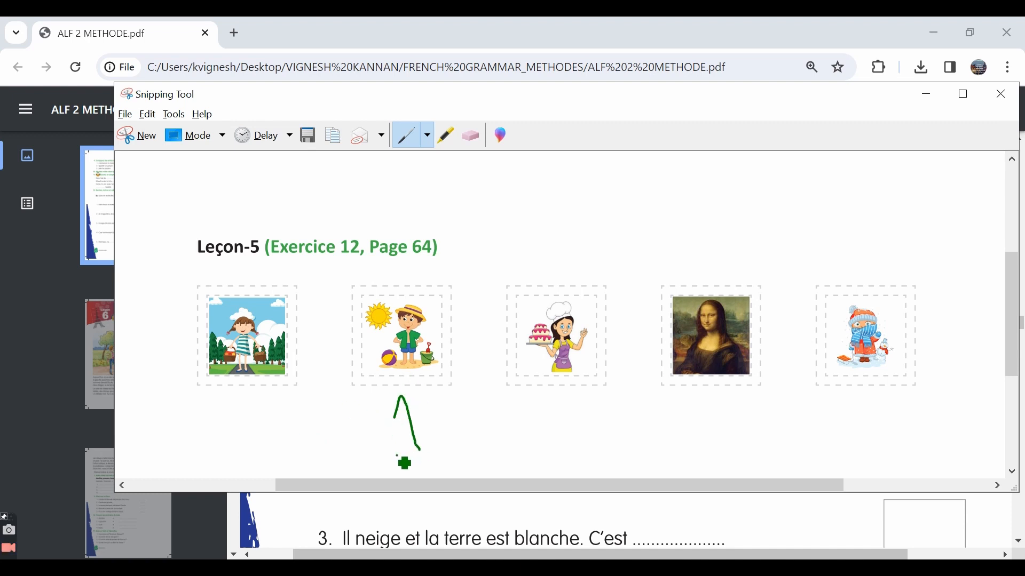
pyautogui.press('alt+tab')
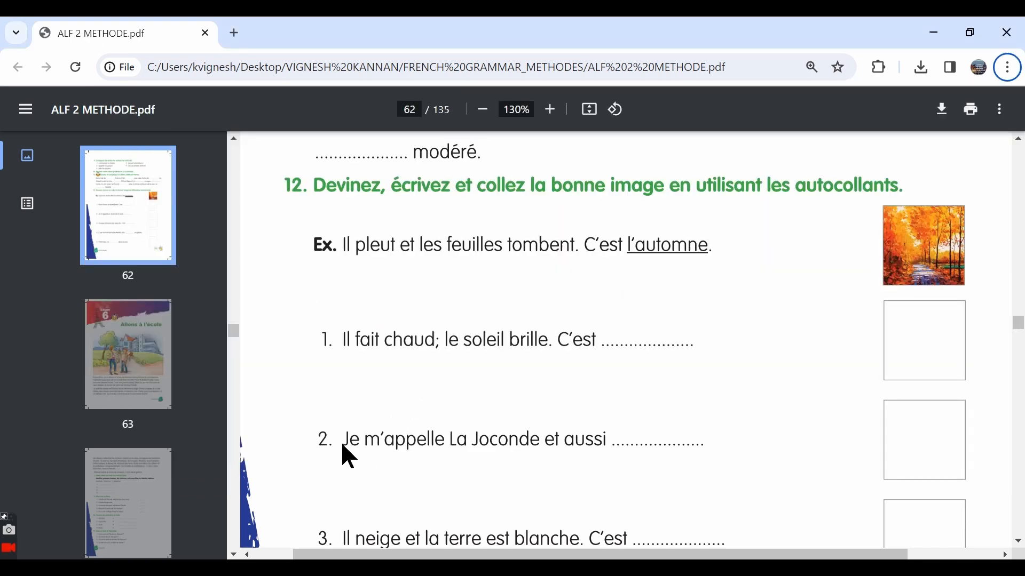
pyautogui.moveTo(555, 464)
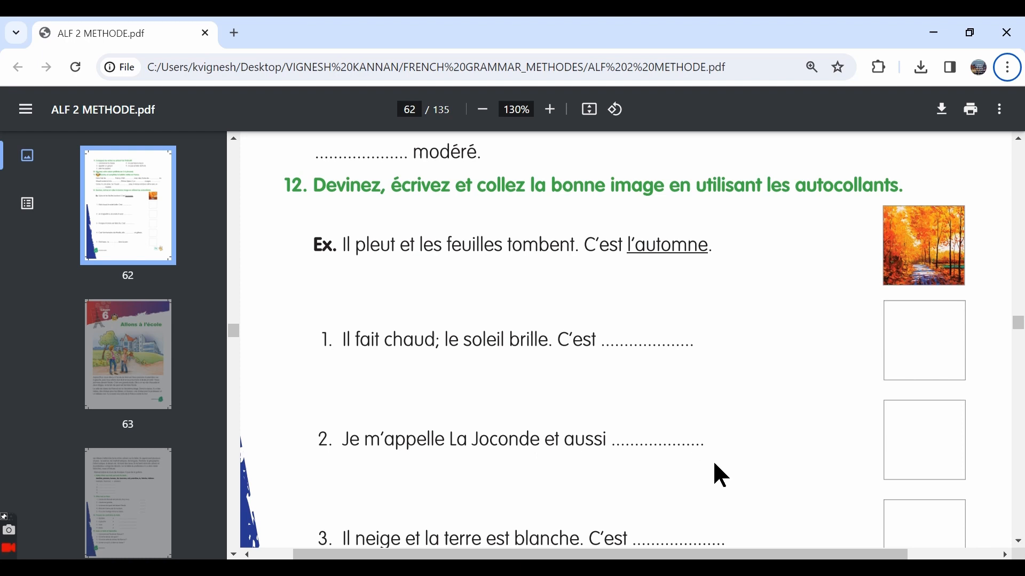
pyautogui.moveTo(564, 428)
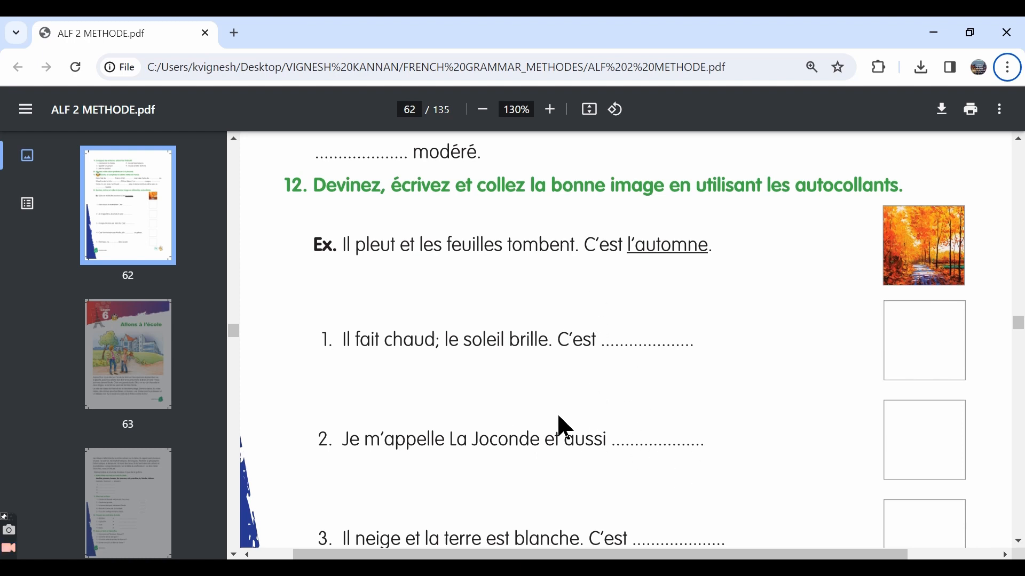
pyautogui.moveTo(527, 450)
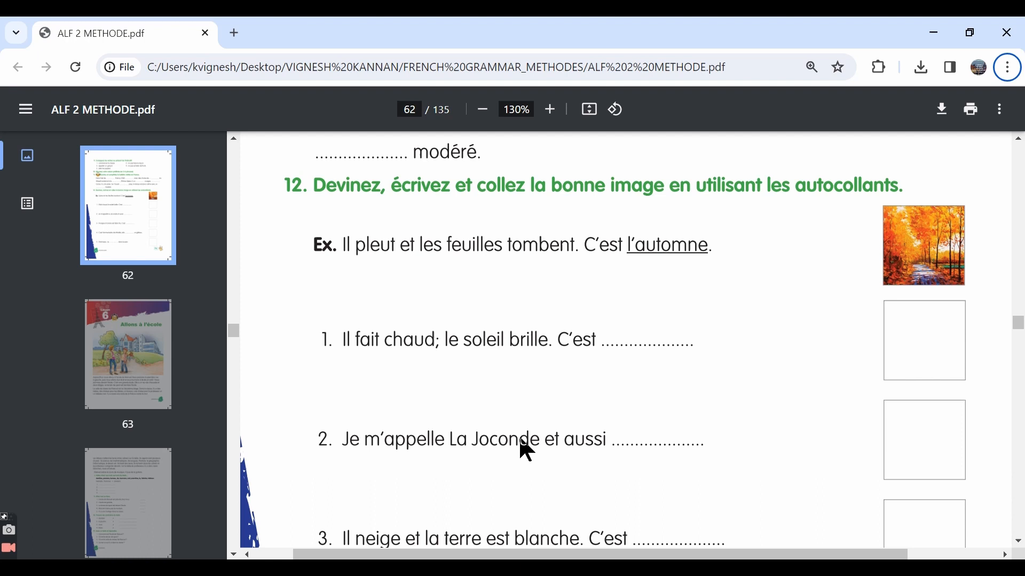
pyautogui.moveTo(659, 465)
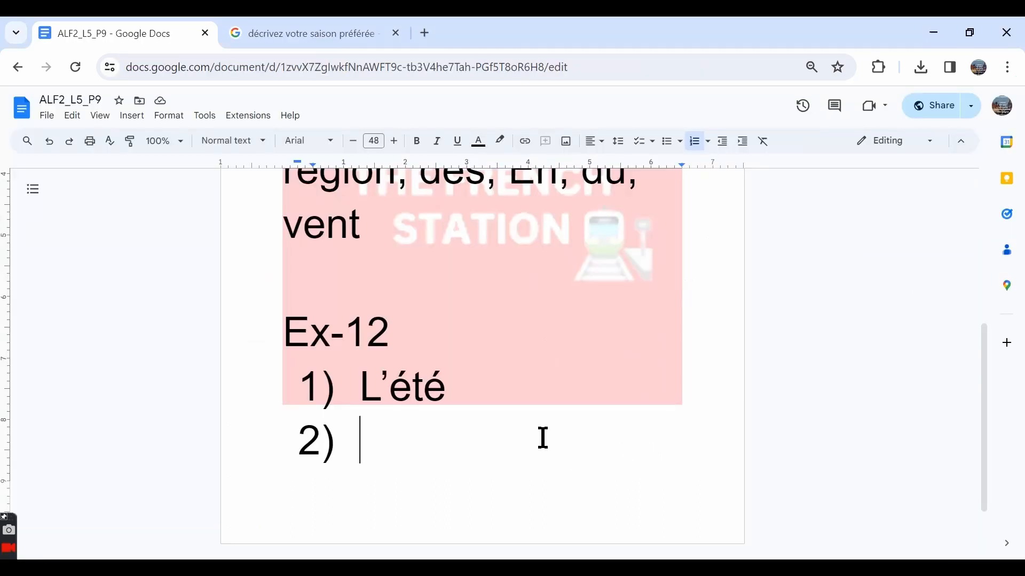
# - Answer Ex-12 item 2 with "Monalisa." and number the Mona Lisa sticker 2
pyautogui.write('Monalis')
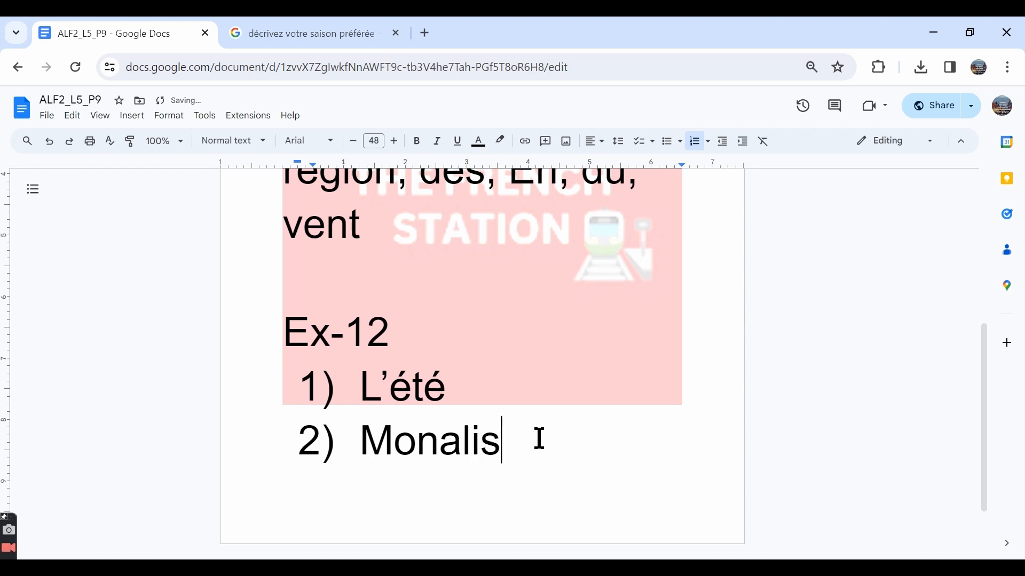
pyautogui.write('a.')
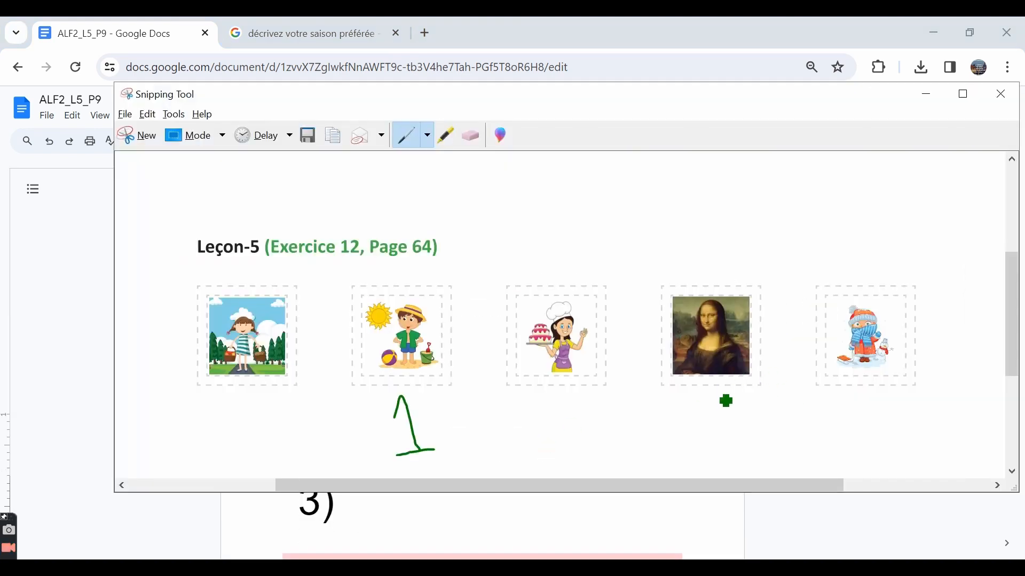
pyautogui.moveTo(715, 392); pyautogui.dragTo(779, 444)
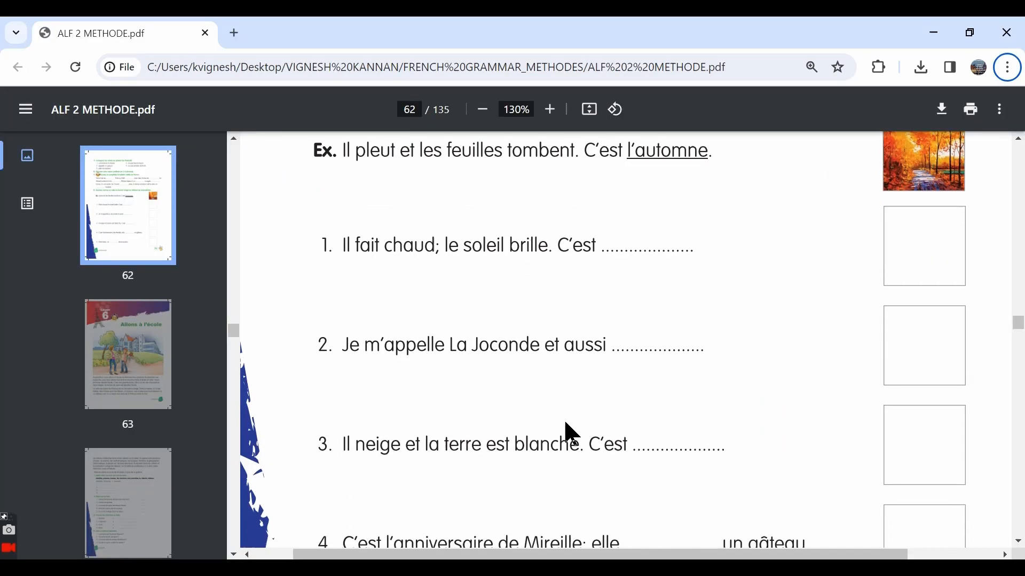
# - Scroll the PDF down to Exercise 12's snow sentence and the fourth sentence
pyautogui.scroll(-3)
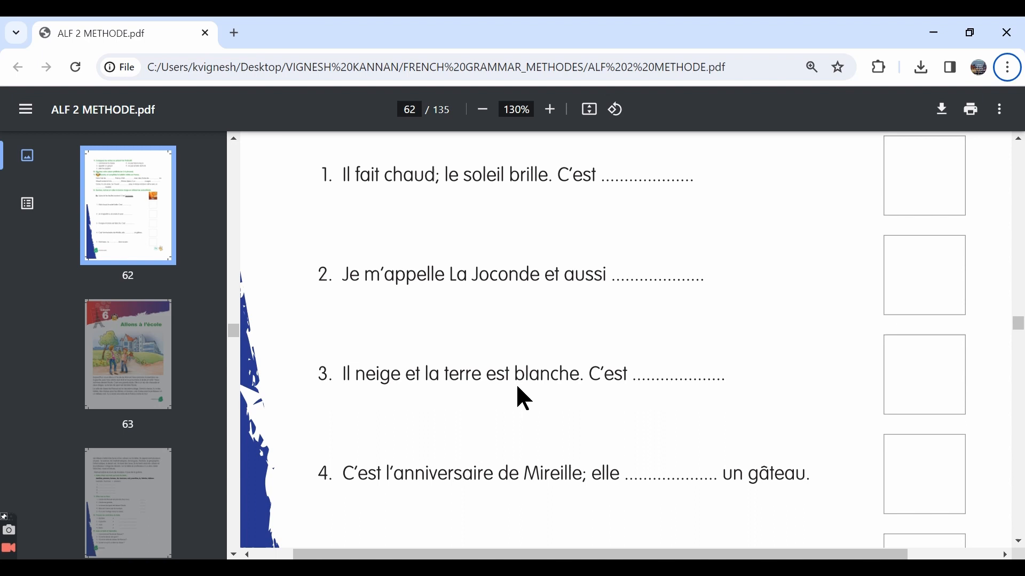
pyautogui.moveTo(402, 392)
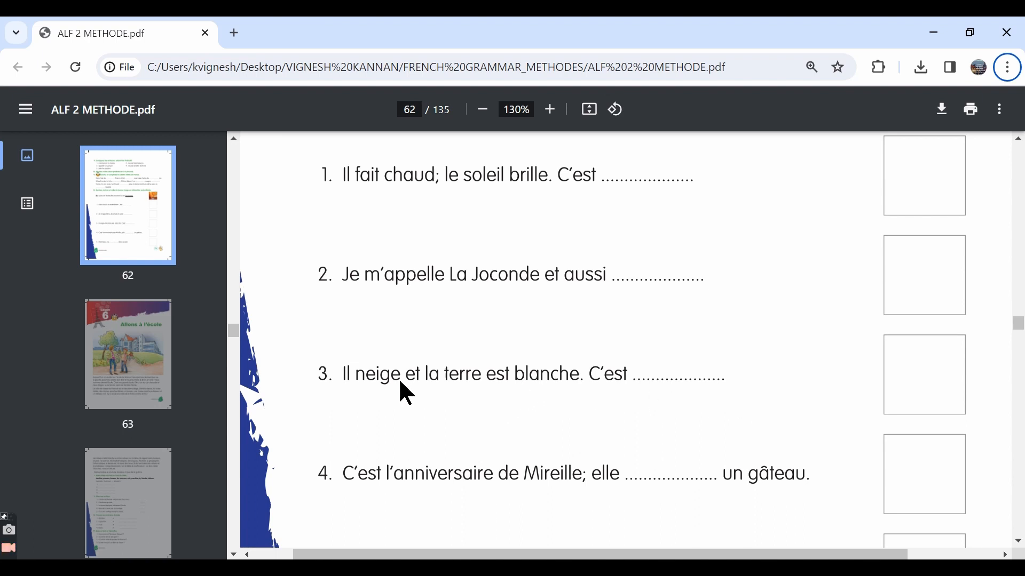
pyautogui.moveTo(526, 408)
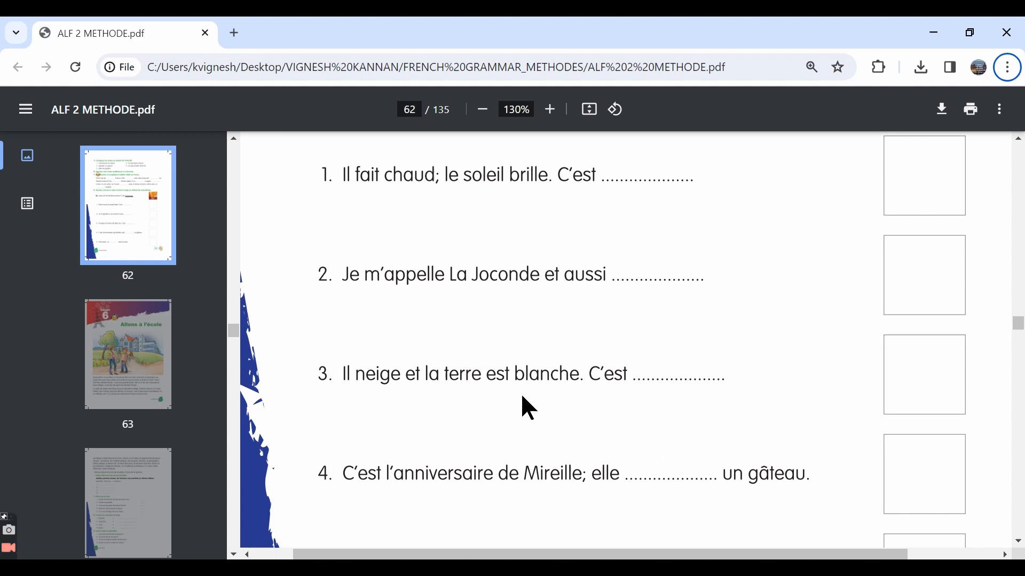
pyautogui.moveTo(450, 400)
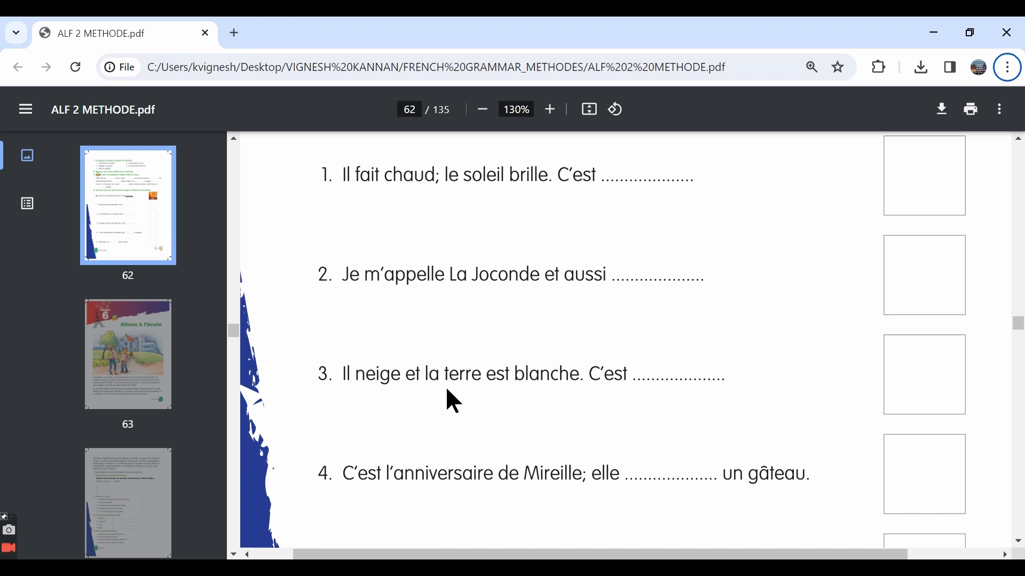
pyautogui.moveTo(461, 400)
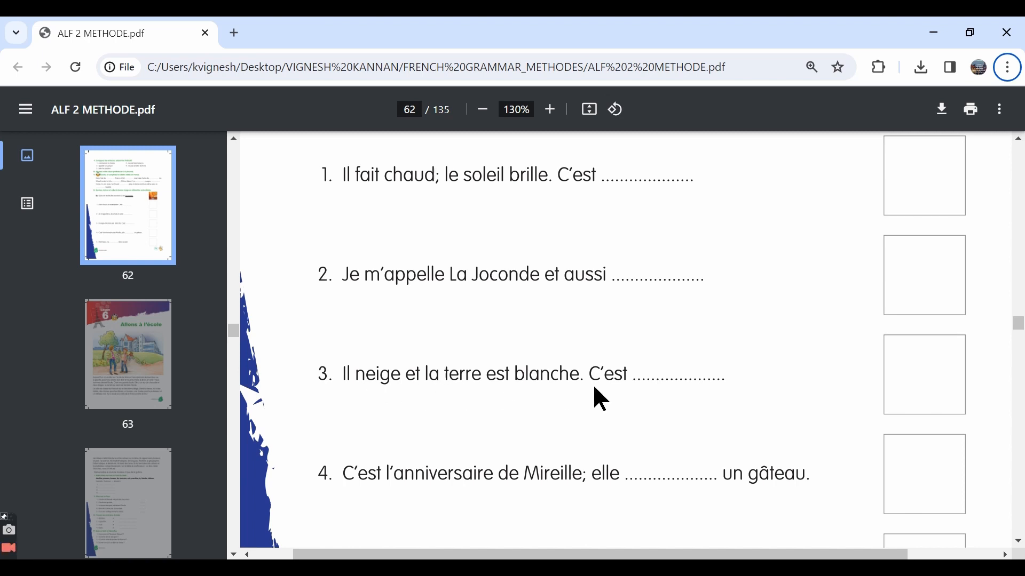
# - Answer Ex-12 item 3 with "l'hiver", number the snowman sticker 3, and return to the PDF
pyautogui.click(117, 34)
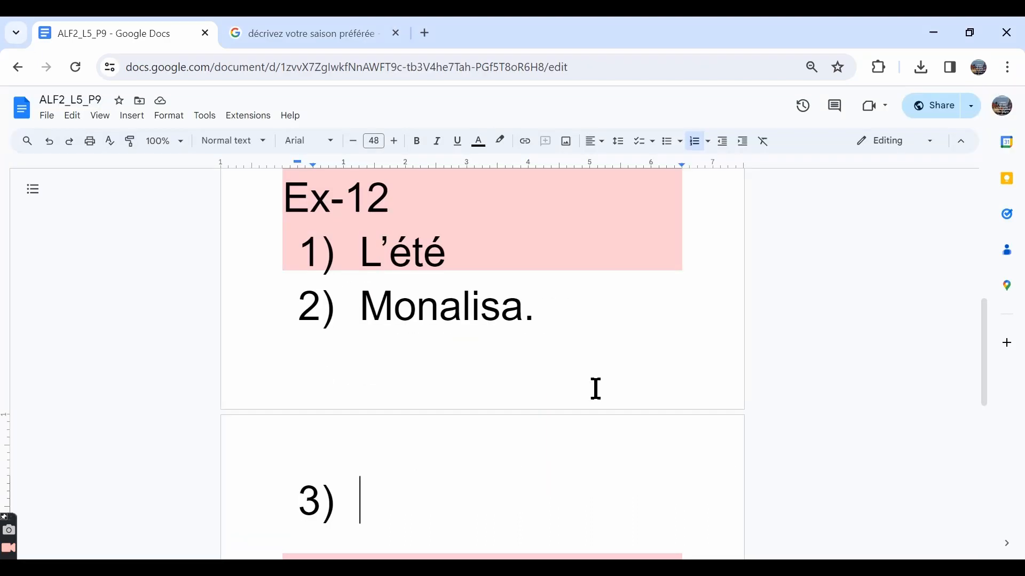
pyautogui.write("l'h")
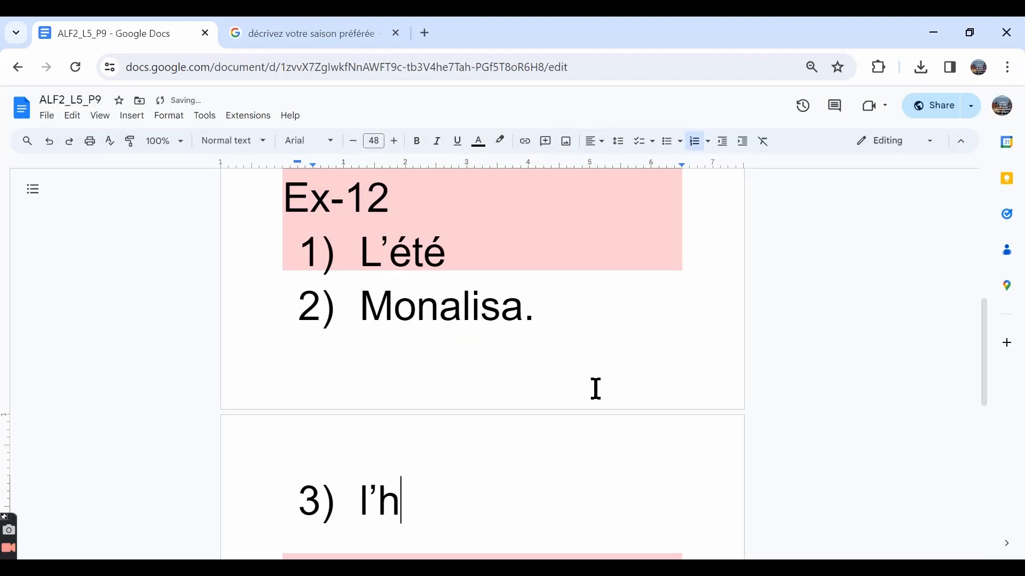
pyautogui.press('alt+tab')
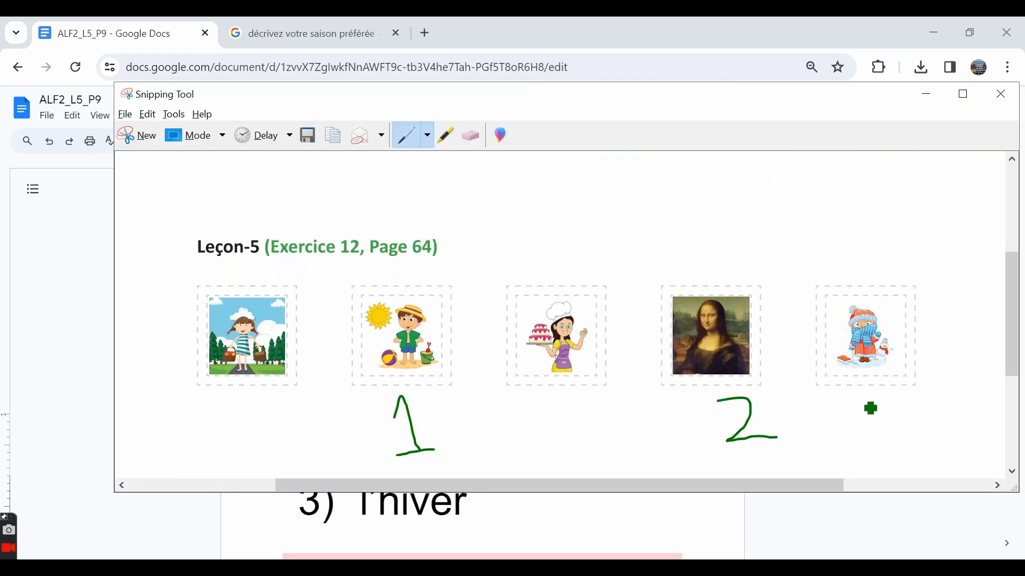
pyautogui.moveTo(875, 405); pyautogui.dragTo(875, 455)
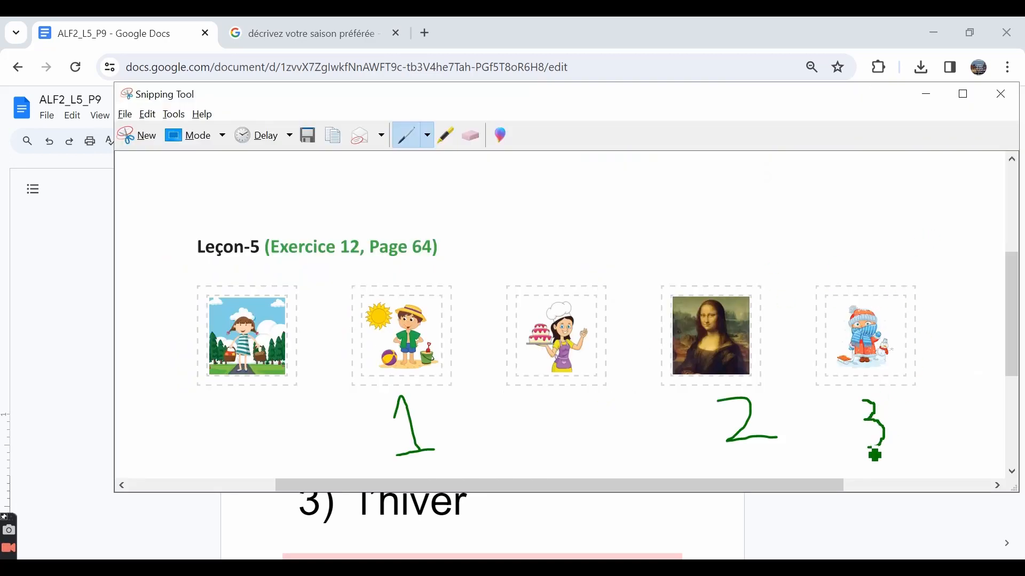
pyautogui.click(117, 33)
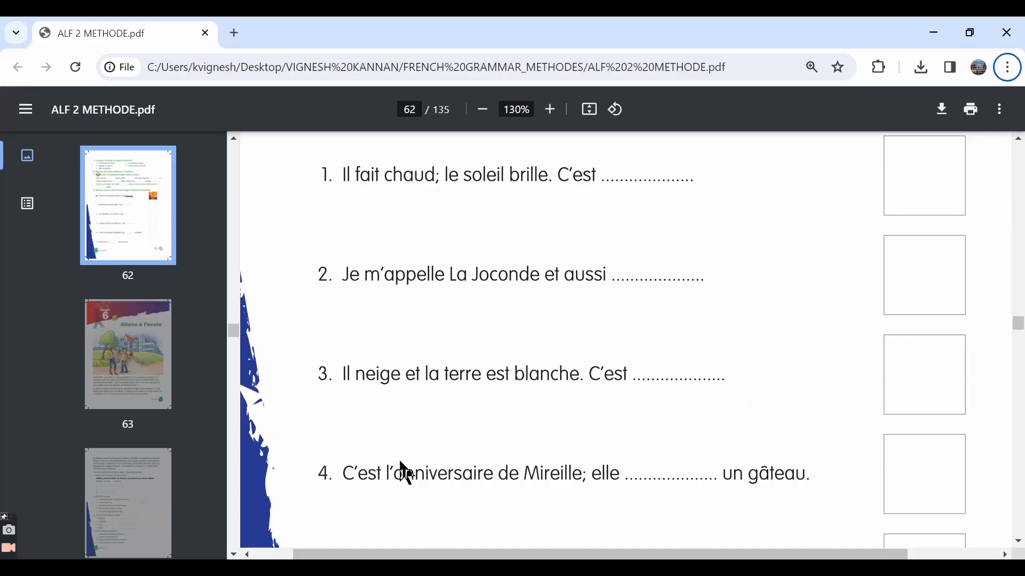
# - Scroll the PDF to sentences 4 and 5, then return to the notes document
pyautogui.scroll(-3)
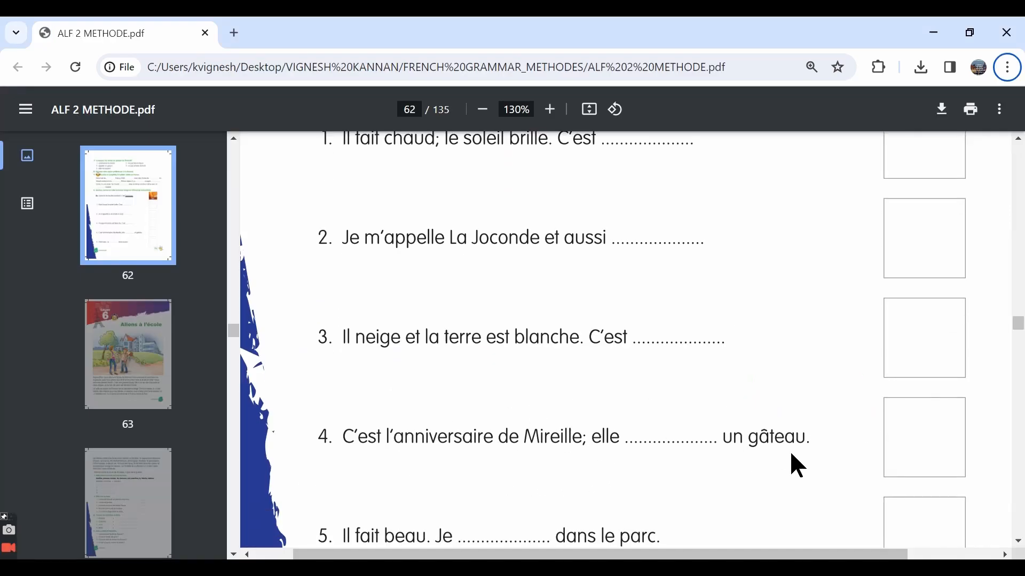
pyautogui.click(117, 33)
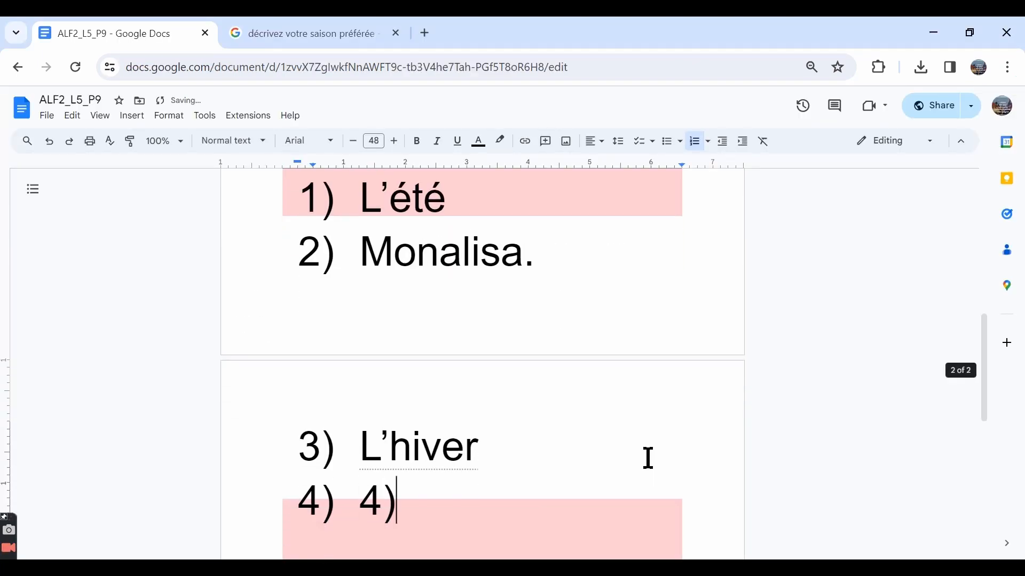
# - Answer Ex-12 item 4 with "fait" and return to the exercise PDF
pyautogui.write('fait')
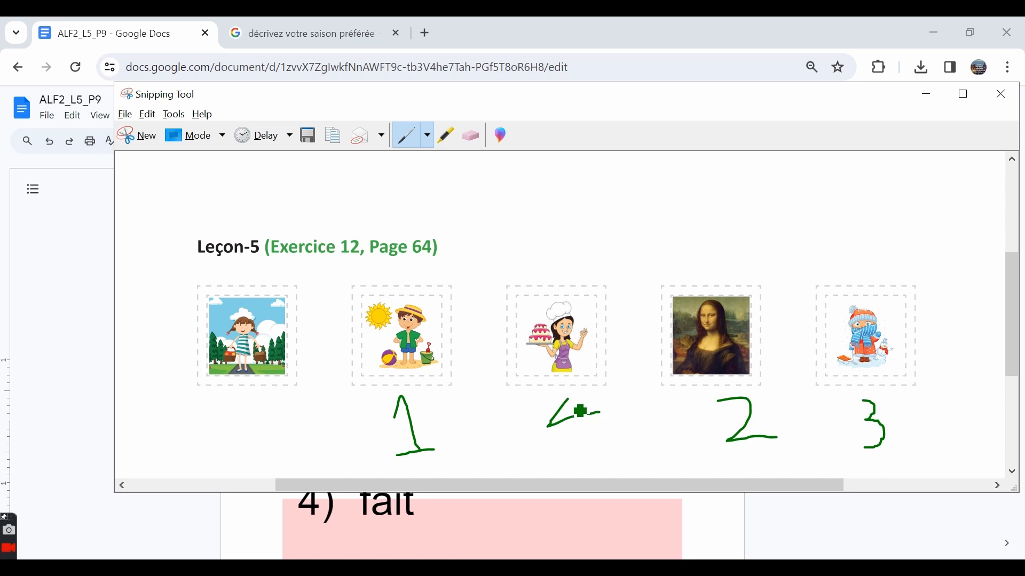
pyautogui.press('alt+tab')
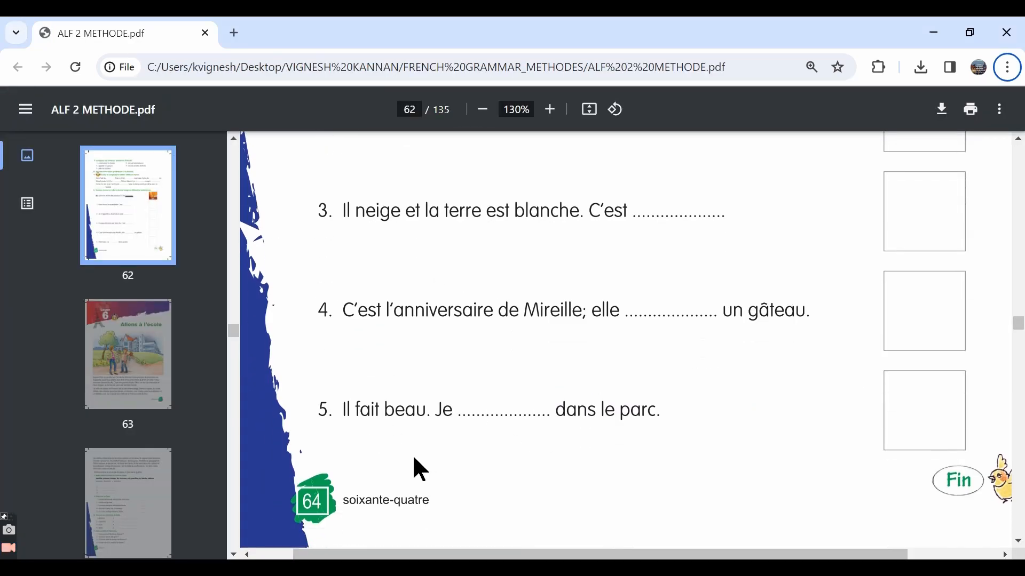
# - Write 5 under the park picture in Snipping Tool, then type item 5's answer 'Fais un pique-n' in Docs
pyautogui.press('alt+tab')
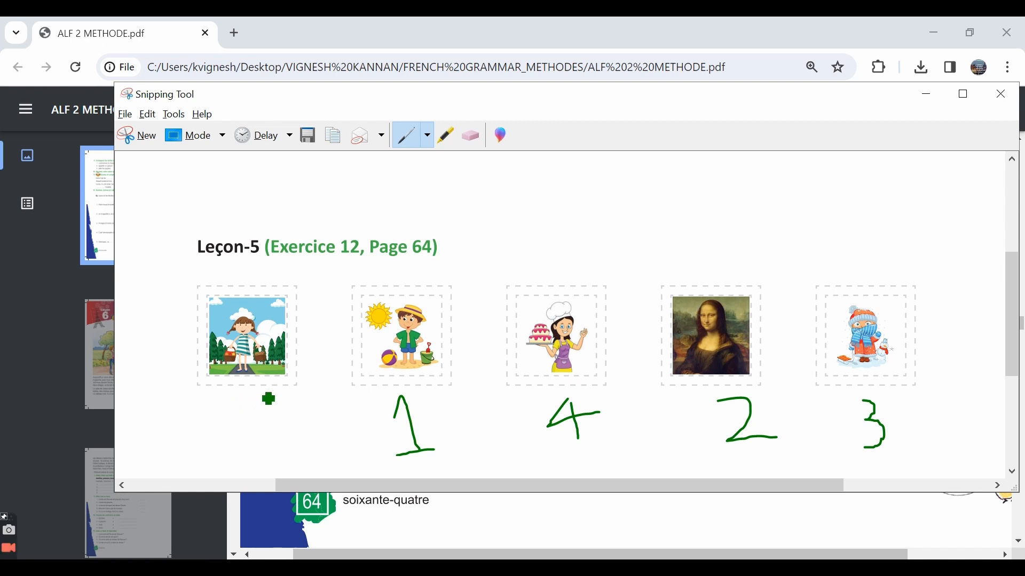
pyautogui.moveTo(268, 398); pyautogui.dragTo(255, 435)
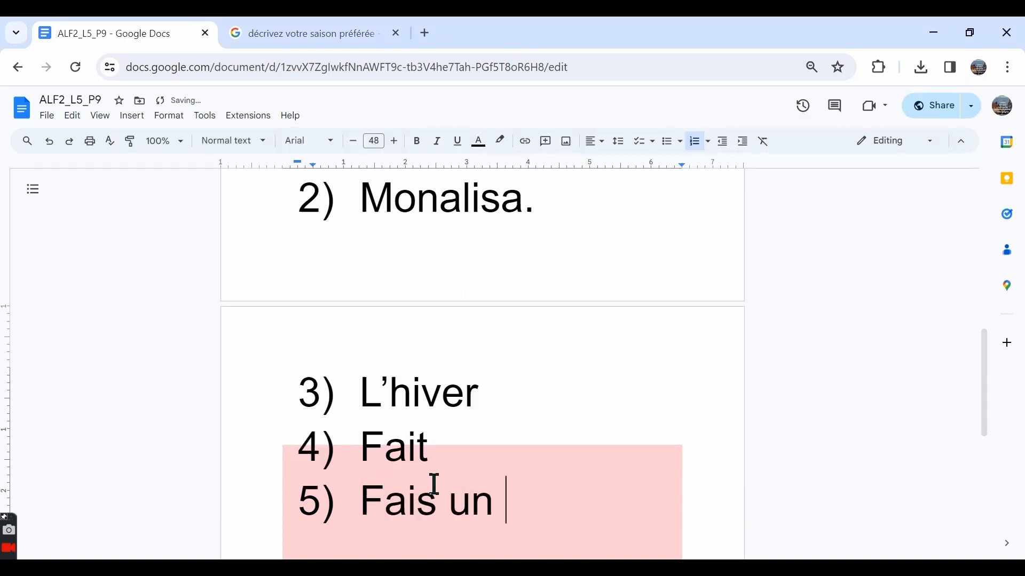
pyautogui.write('pi')
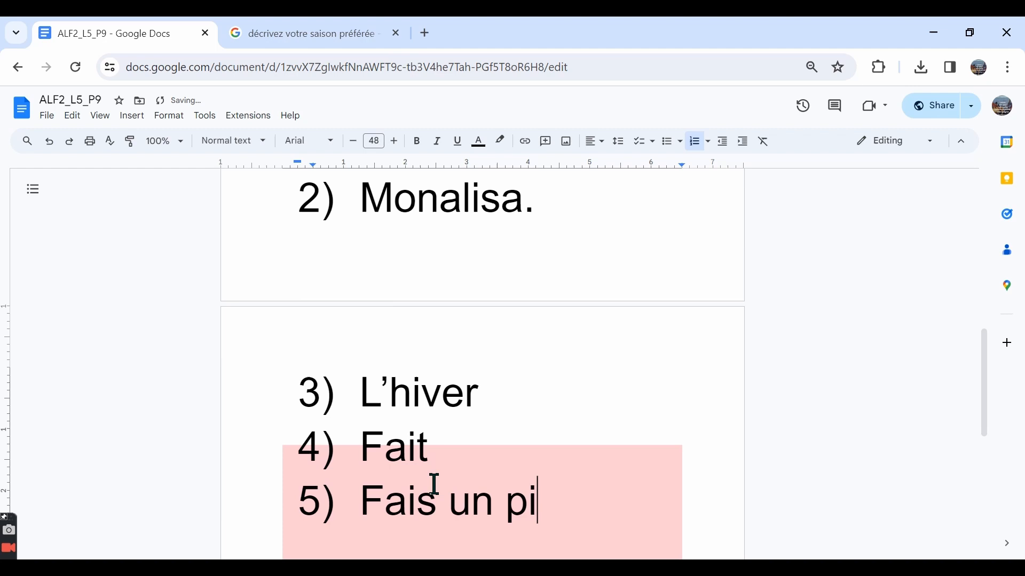
pyautogui.write('que-n')
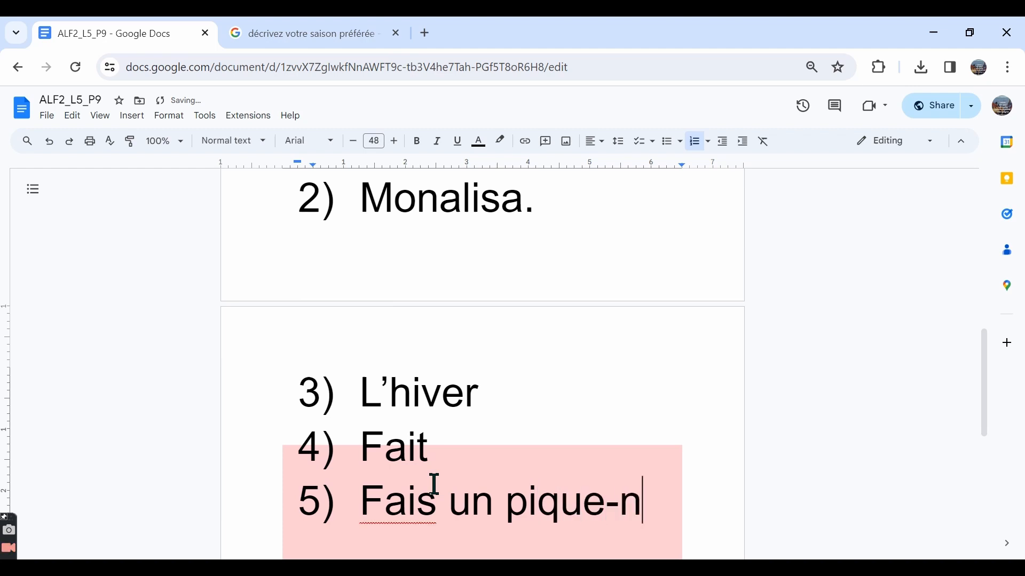